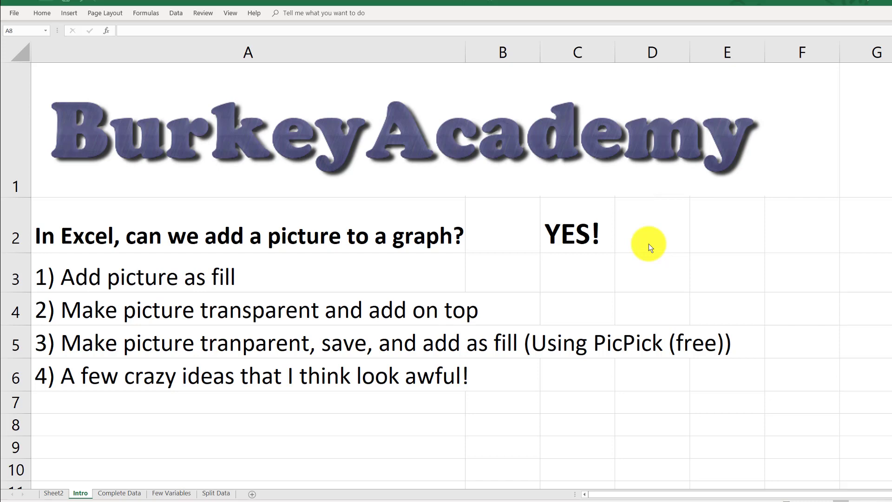
mouse_move(635, 245)
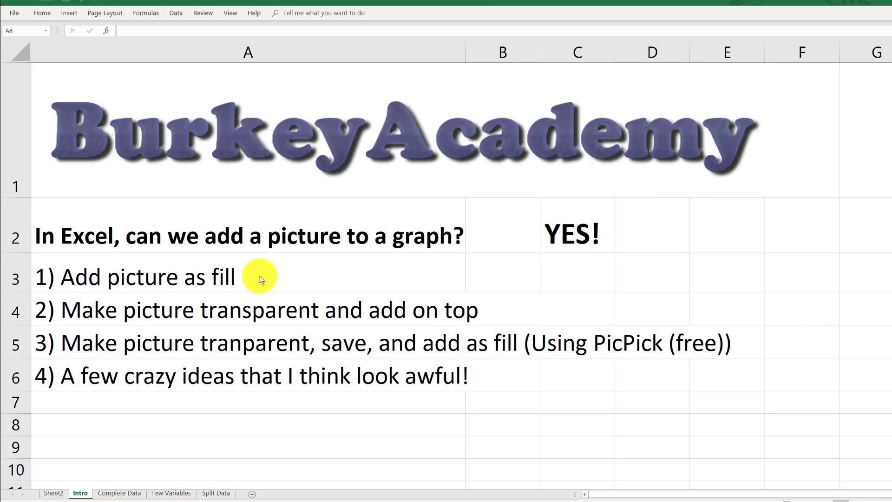
mouse_move(211, 317)
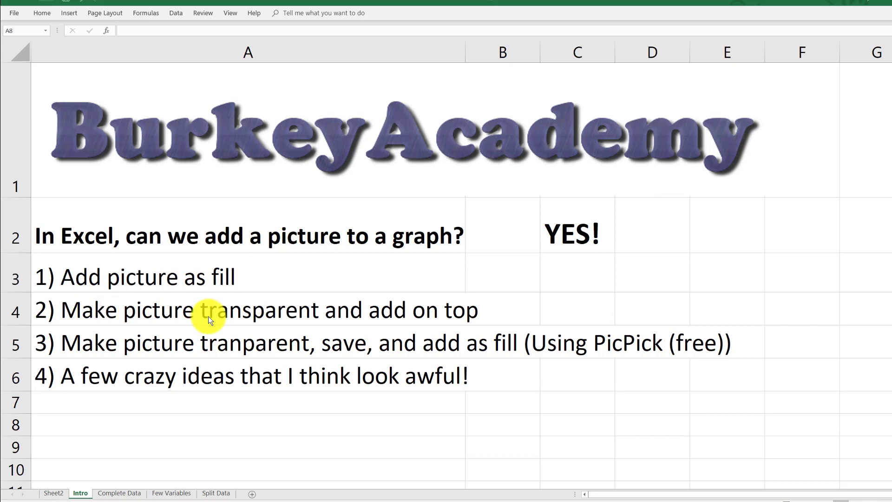
mouse_move(262, 332)
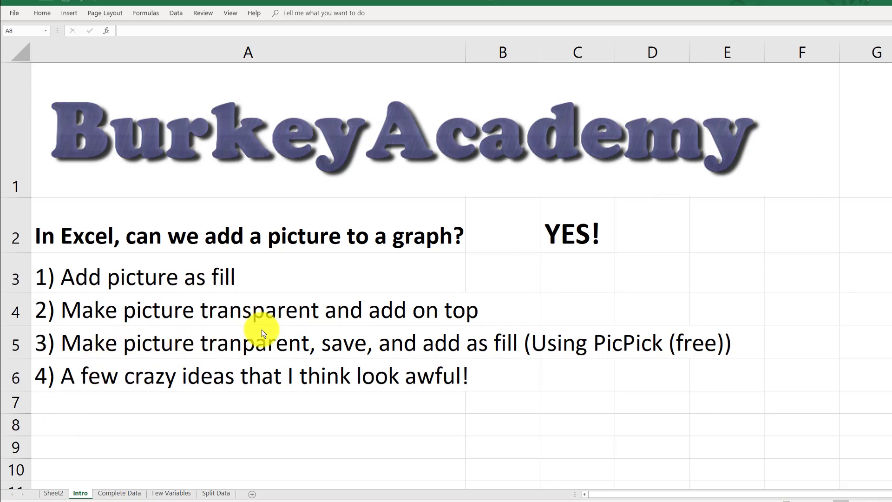
mouse_move(480, 323)
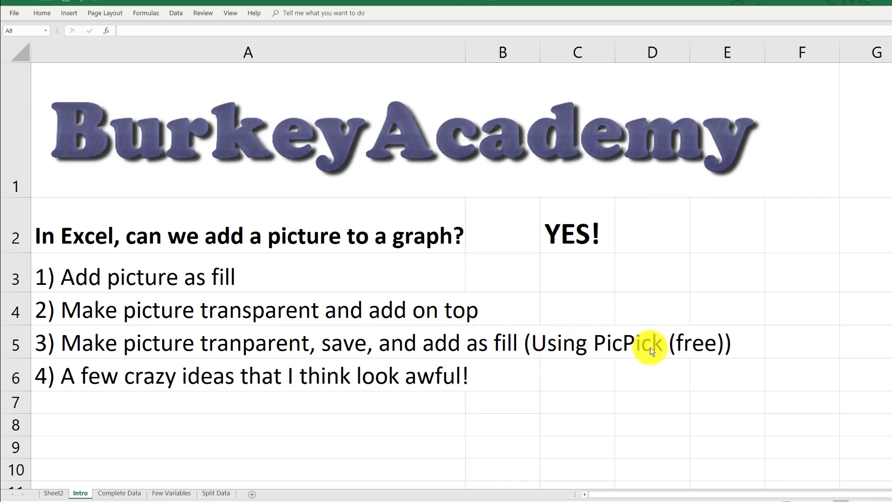
mouse_move(630, 361)
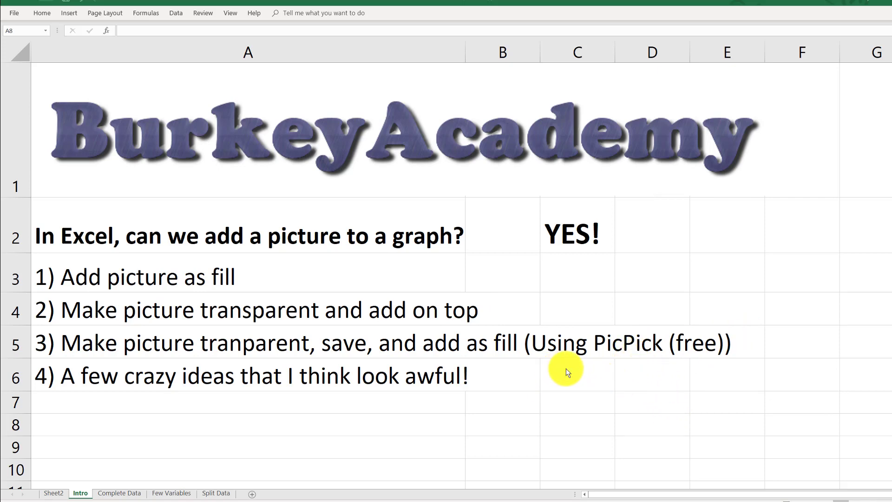
mouse_move(287, 424)
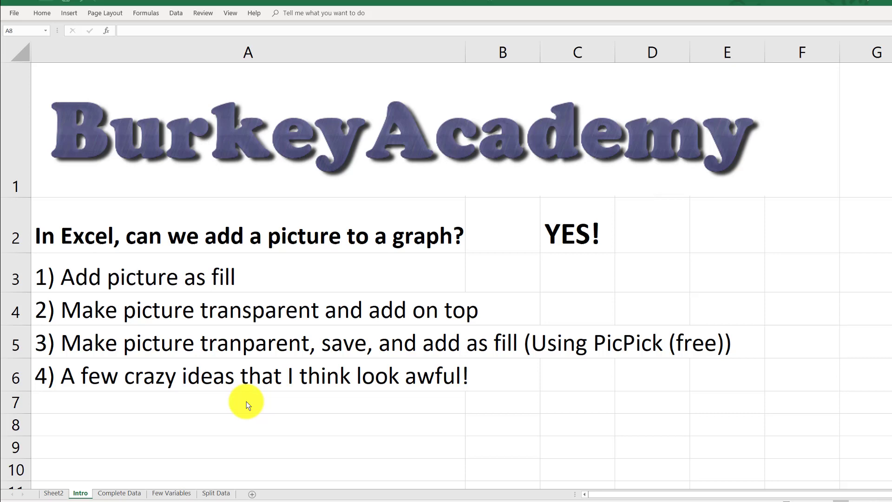
mouse_move(268, 402)
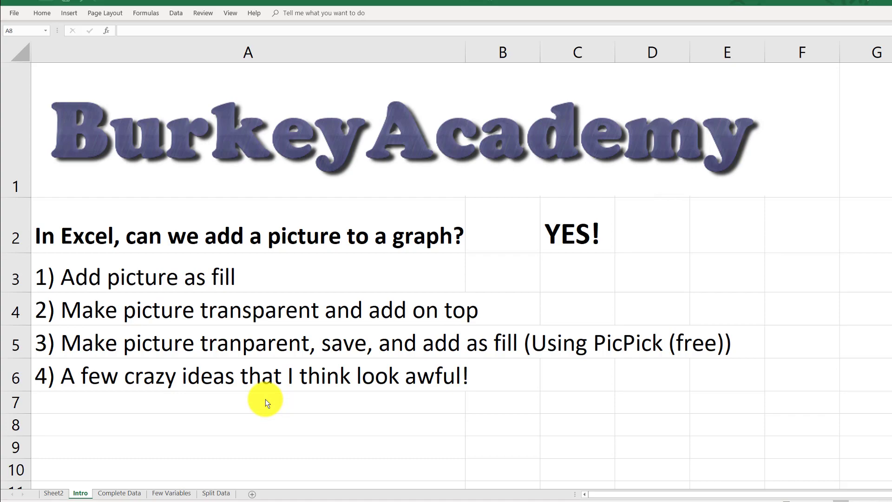
mouse_move(119, 493)
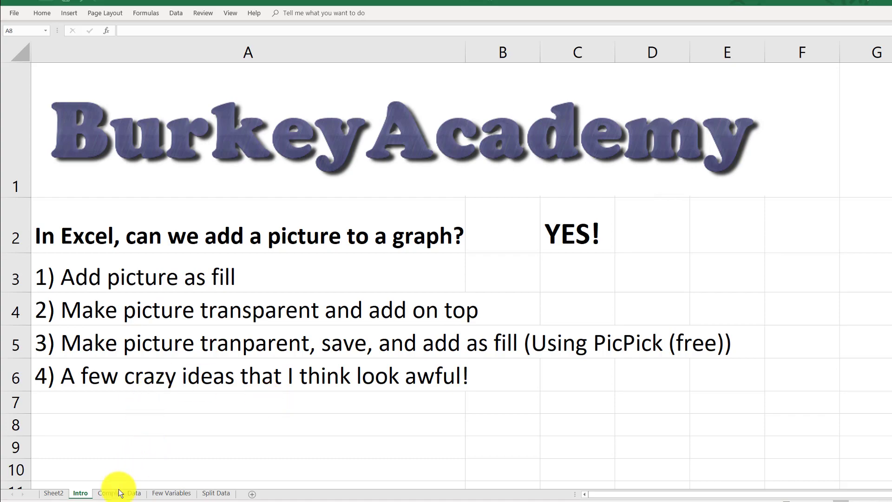
Switch to the Complete Data sheet and scroll to review the scatterplot and car-type count chart
left_click(119, 493)
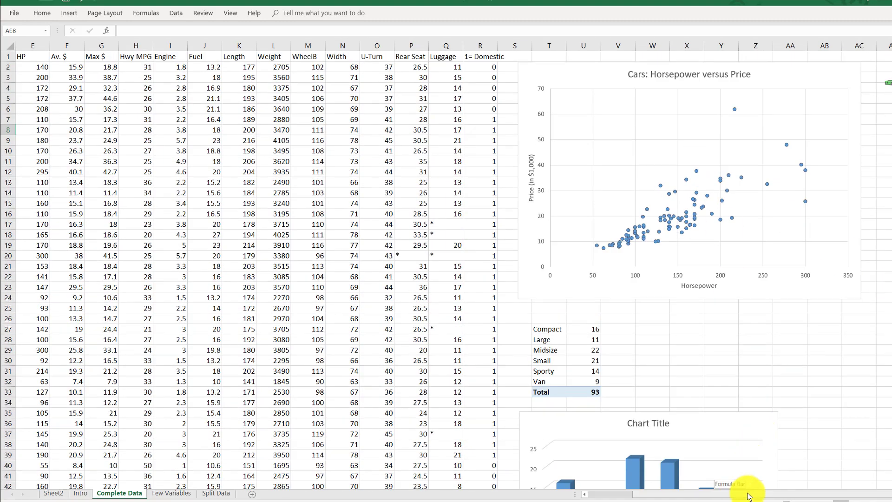
scroll("right", 3)
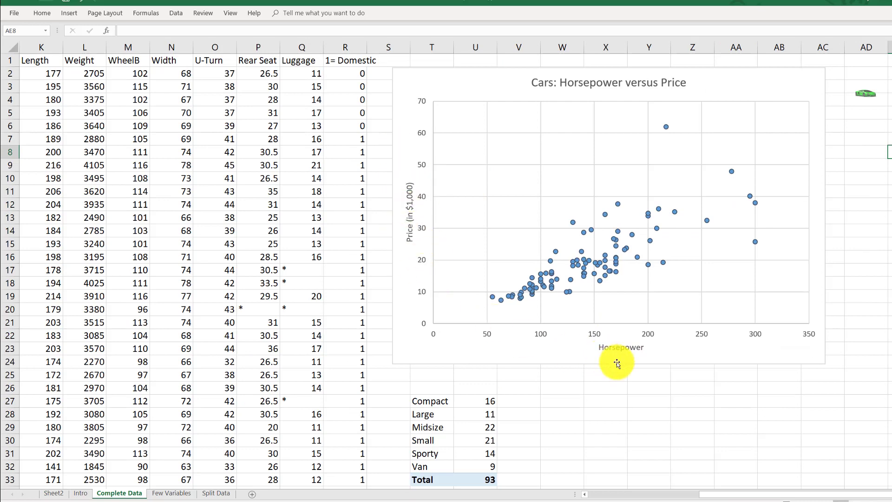
scroll("down", 3)
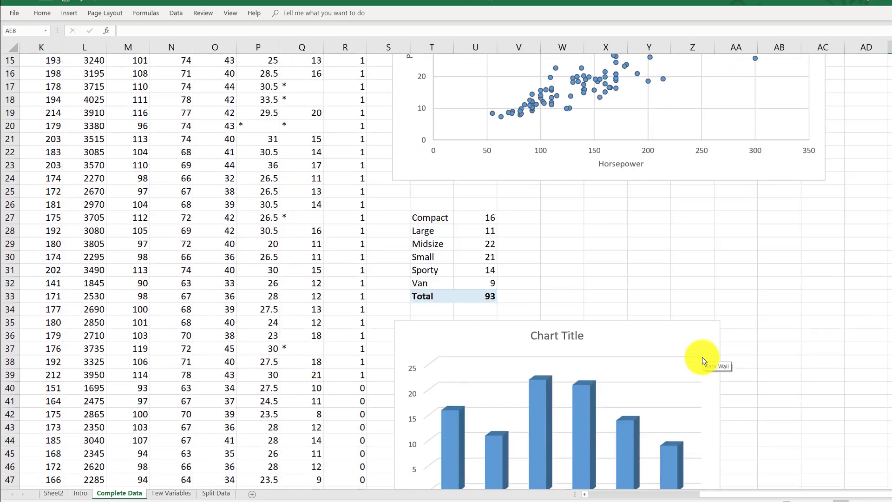
scroll("down", 3)
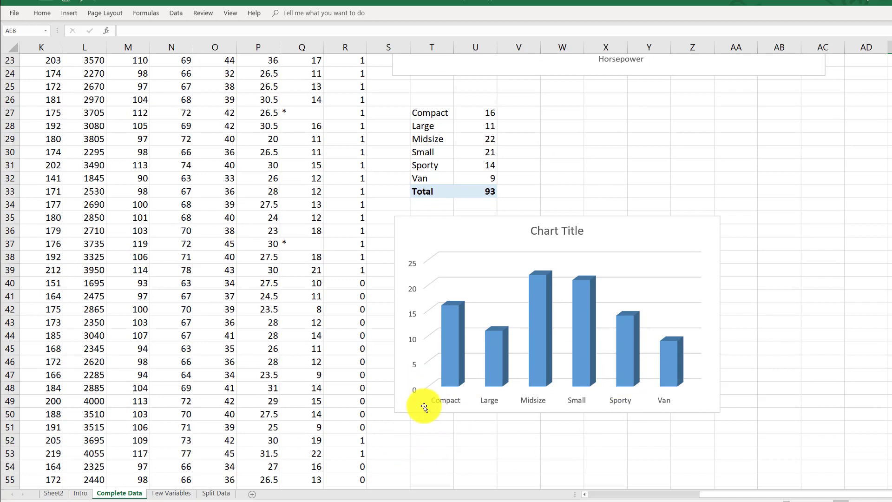
mouse_move(603, 335)
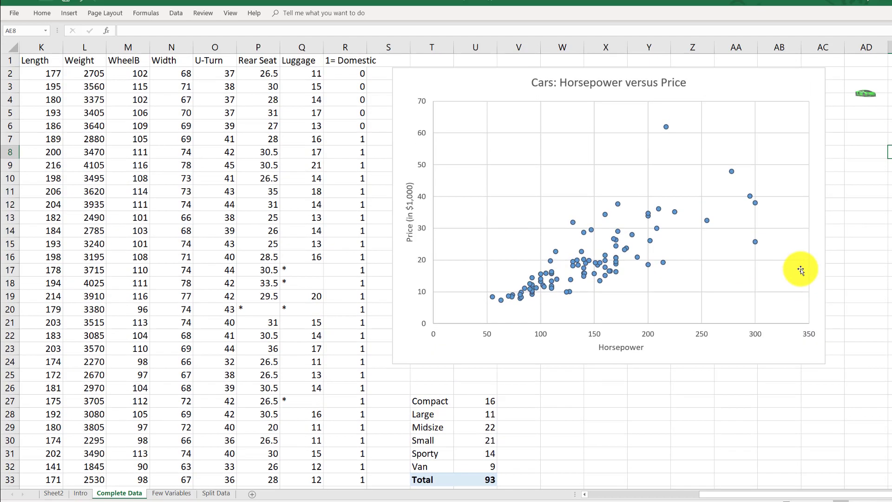
mouse_move(853, 329)
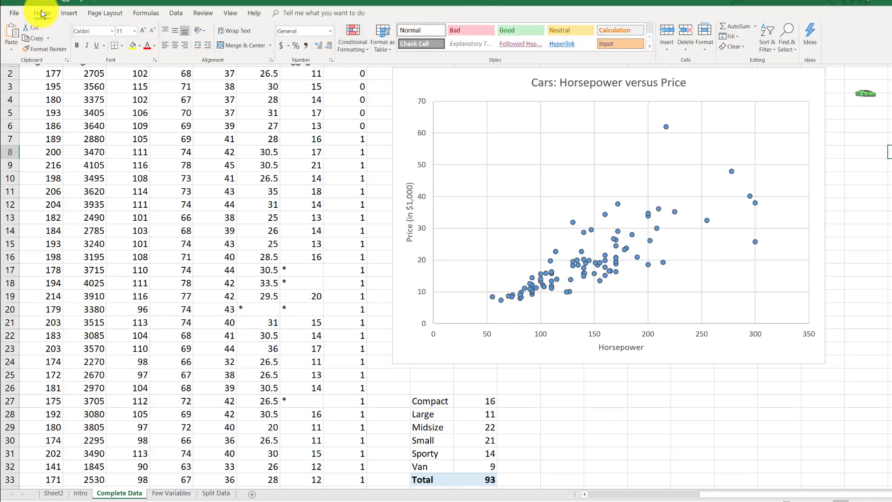
mouse_move(69, 13)
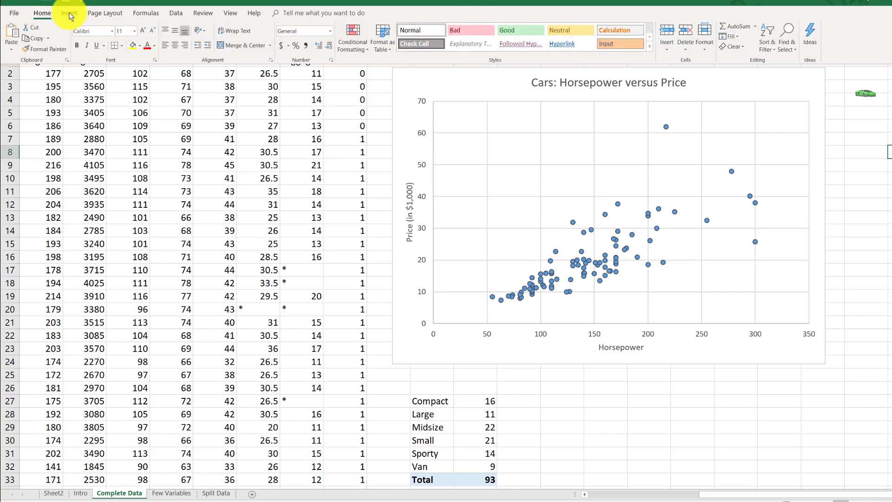
Insert the green sports car from the online Car picture category onto the sheet
left_click(69, 13)
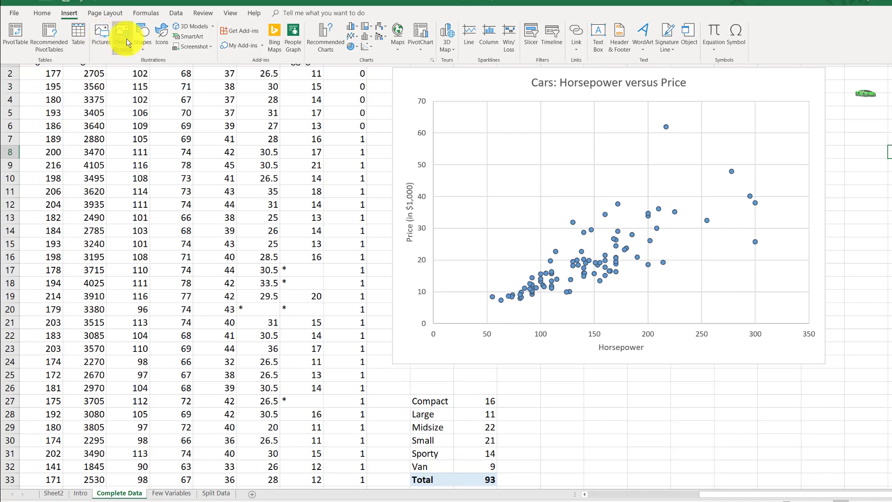
left_click(122, 35)
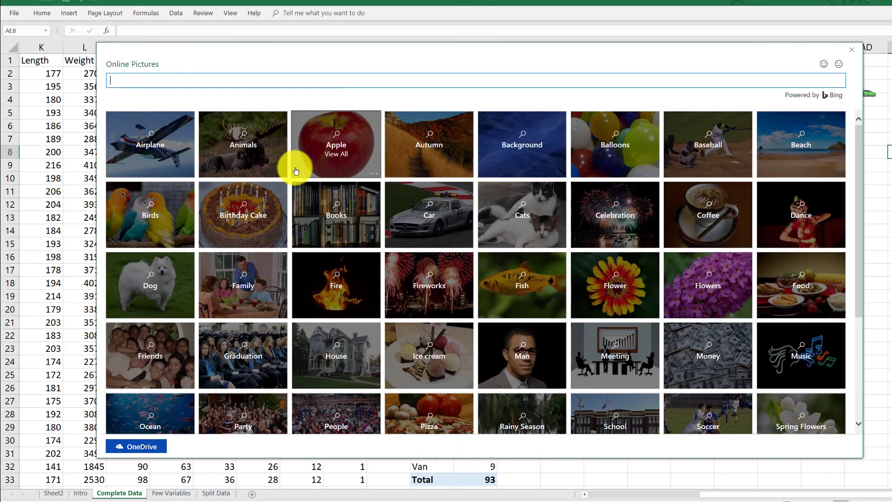
mouse_move(447, 212)
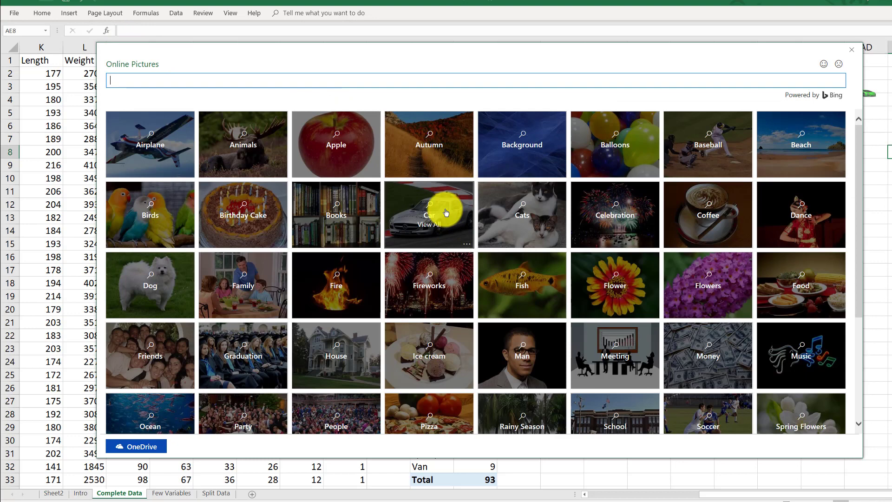
left_click(428, 214)
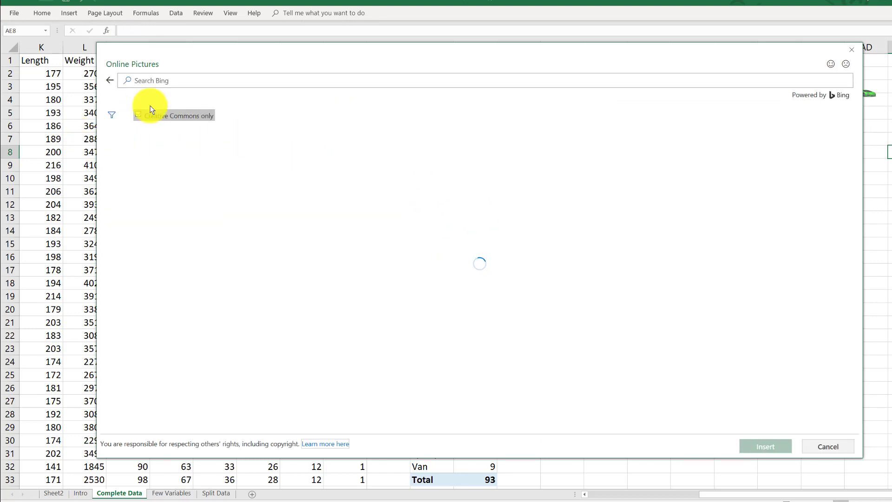
left_click(139, 115)
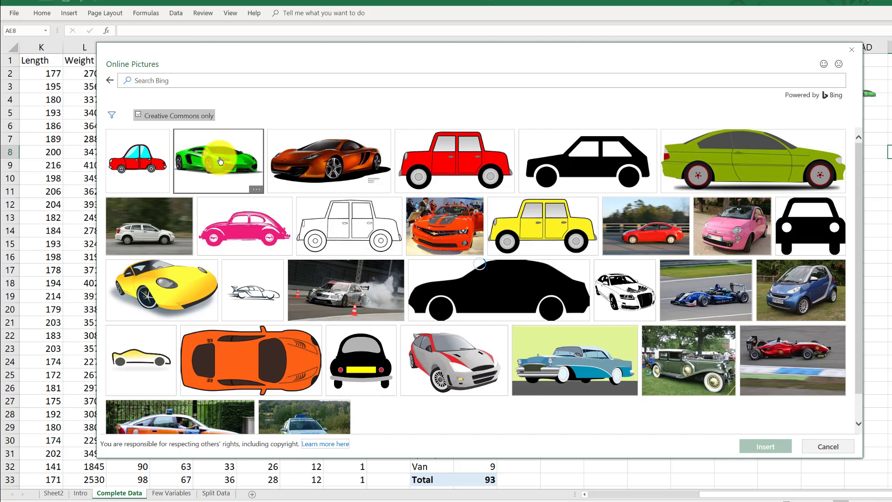
left_click(217, 161)
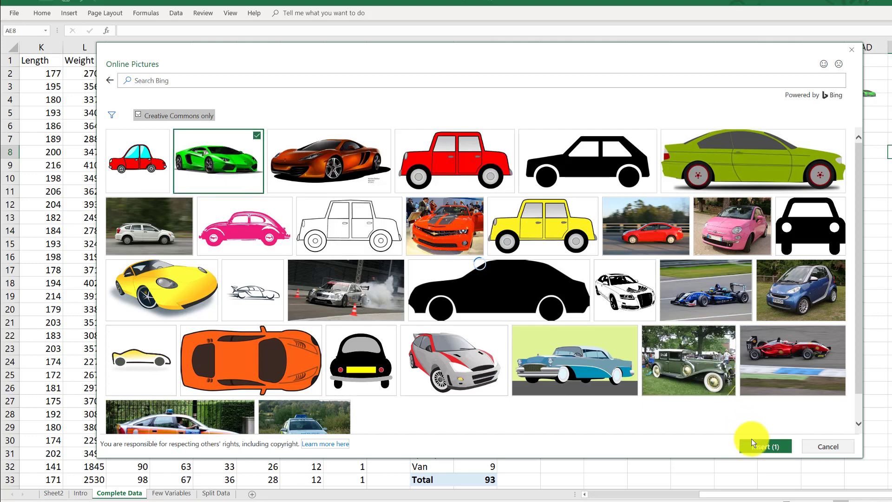
left_click(764, 446)
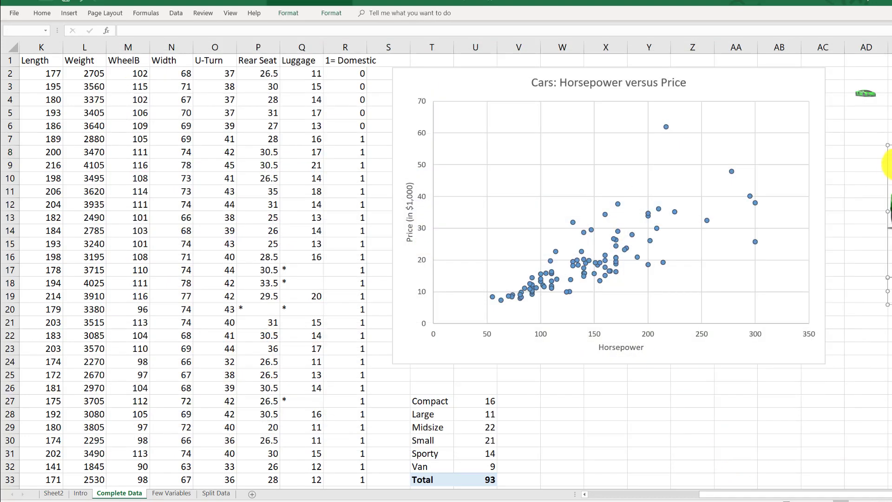
Remove the attribution caption and move the car picture below the scatterplot
scroll("down", 3)
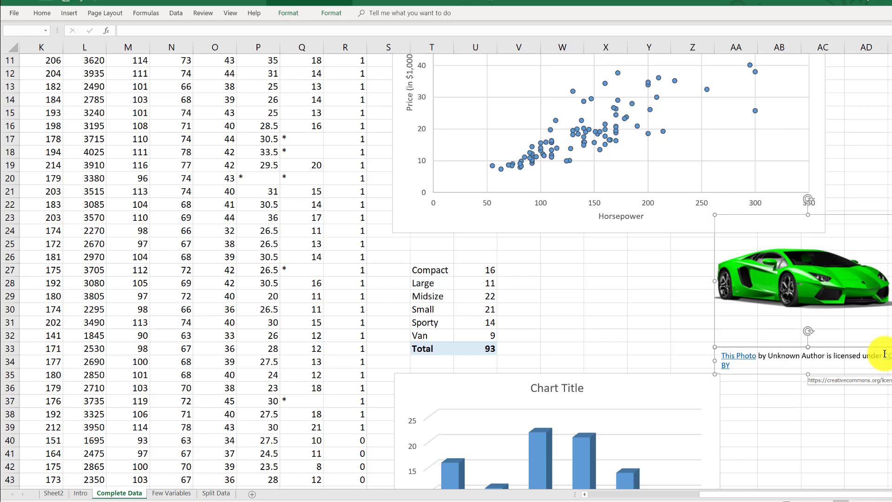
mouse_move(780, 359)
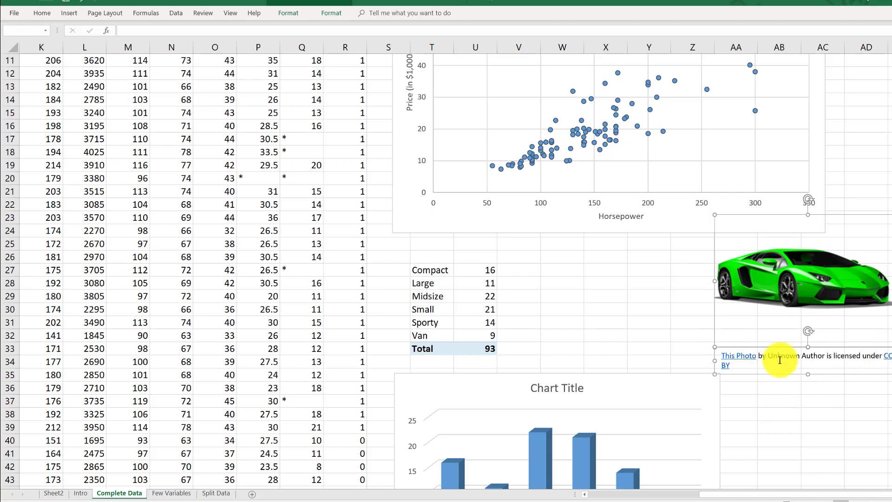
mouse_move(792, 370)
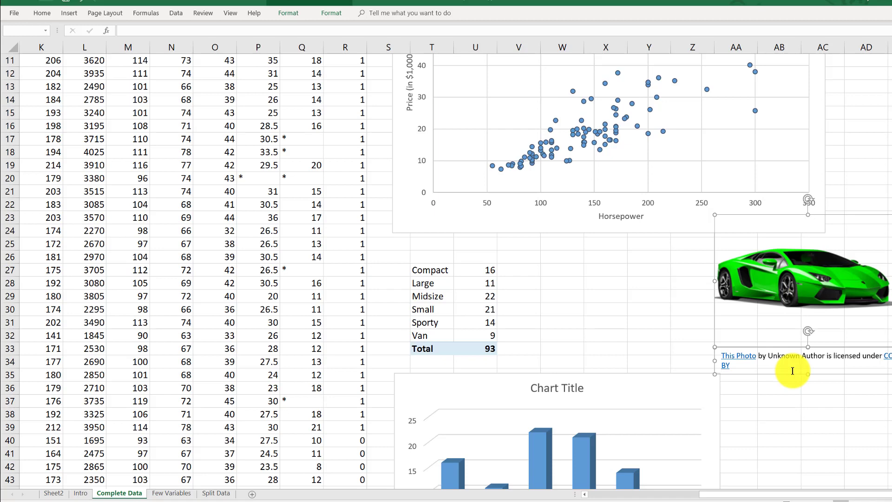
mouse_move(747, 341)
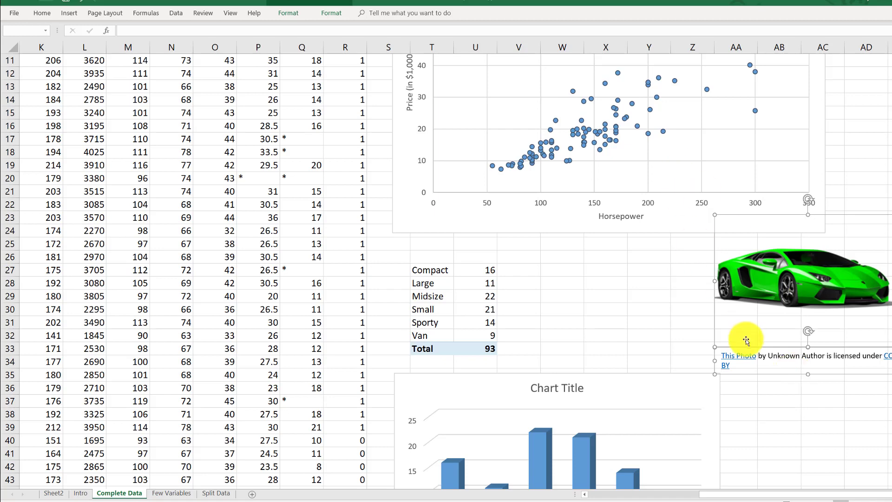
mouse_move(781, 376)
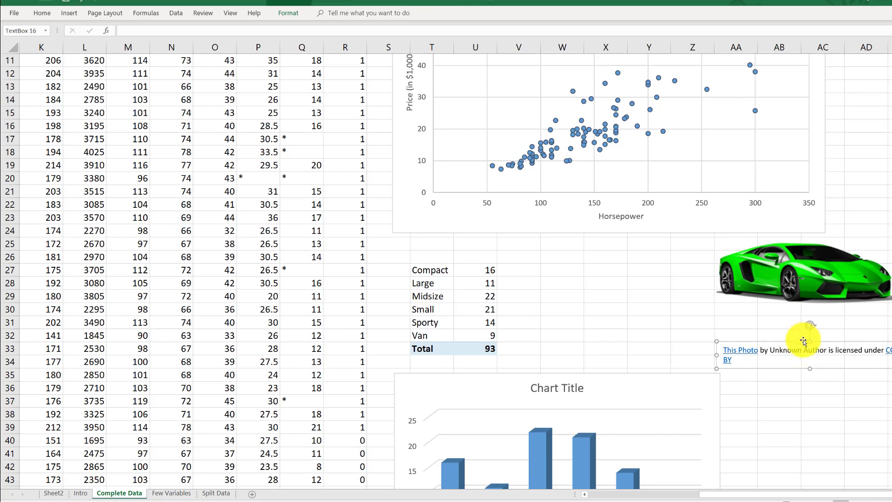
left_click_drag(803, 341, 842, 436)
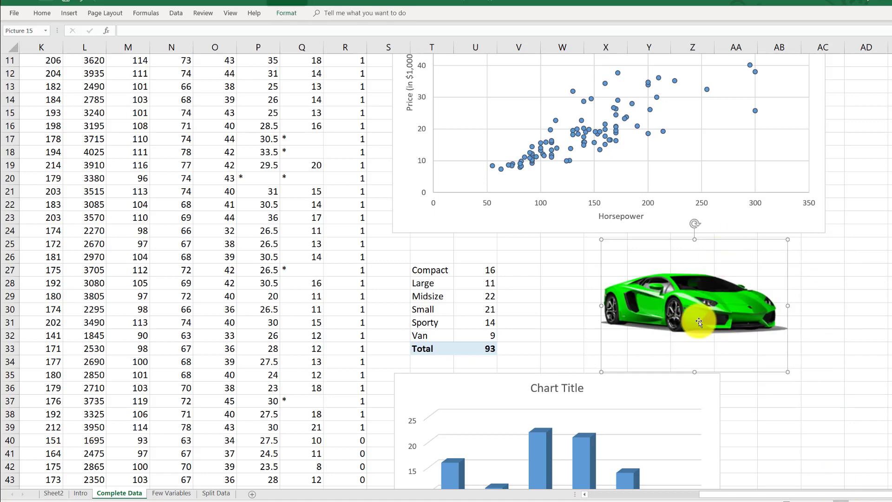
mouse_move(733, 263)
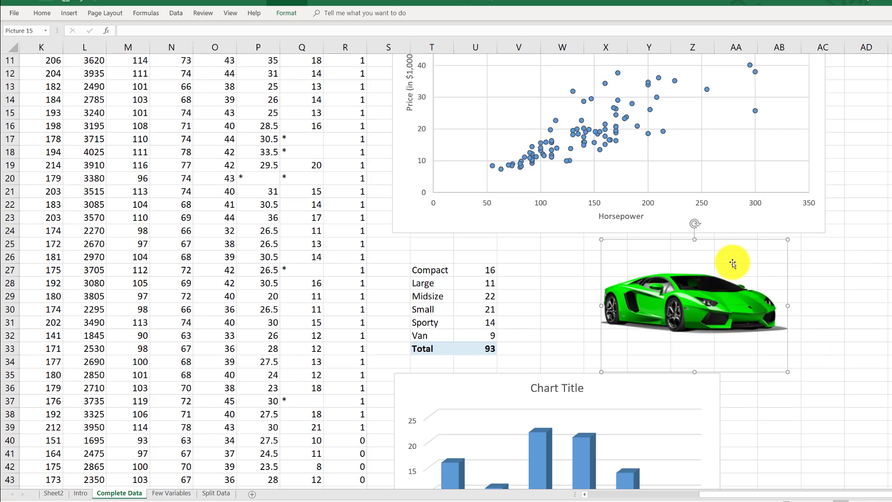
mouse_move(705, 271)
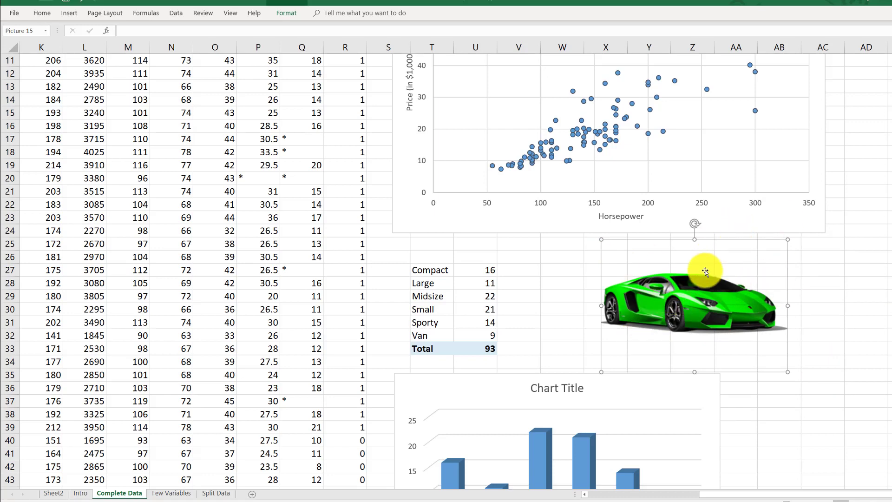
mouse_move(757, 263)
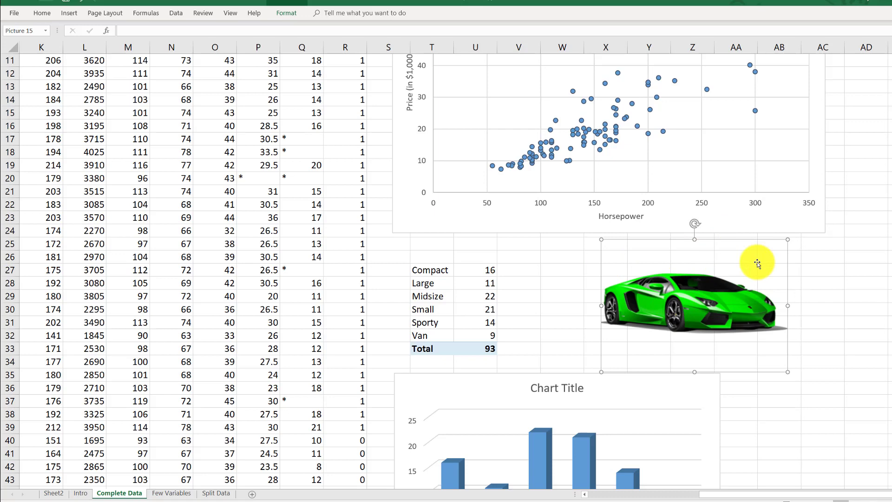
Crop the car picture tightly, removing the empty space above and below the car
right_click(757, 263)
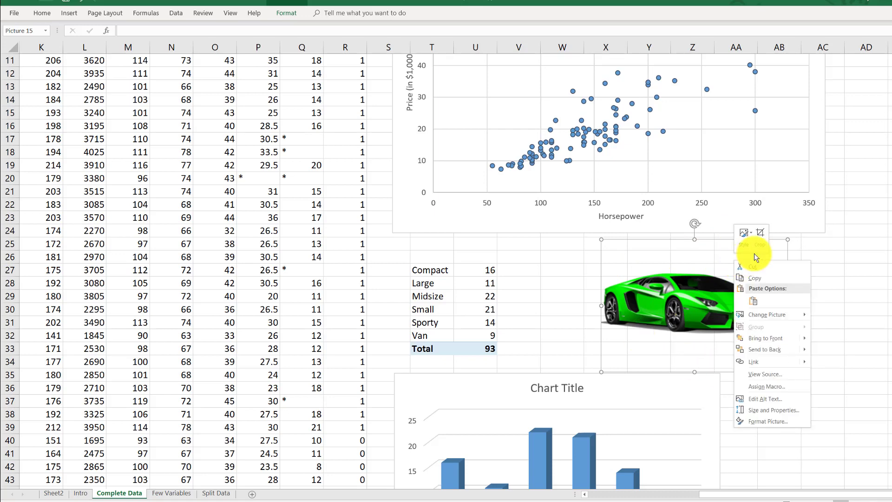
left_click(753, 263)
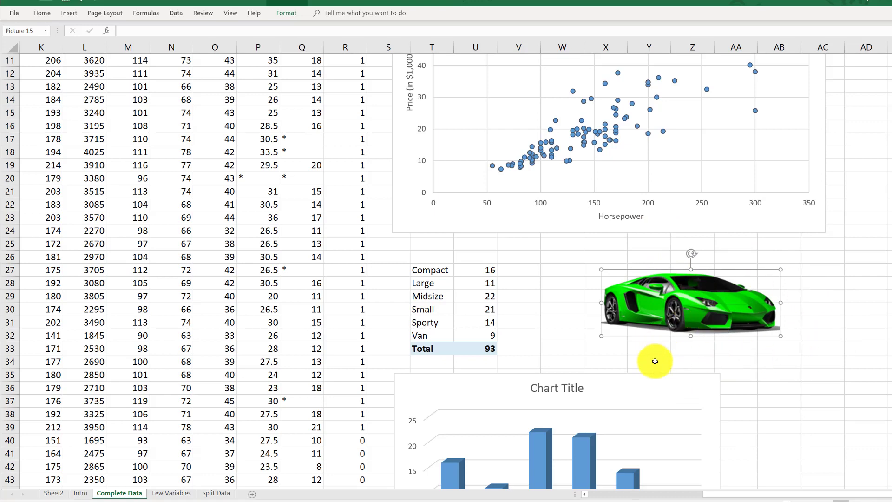
Fill the scatterplot's plot area with the green sports car online picture behind the points
scroll("down", 3)
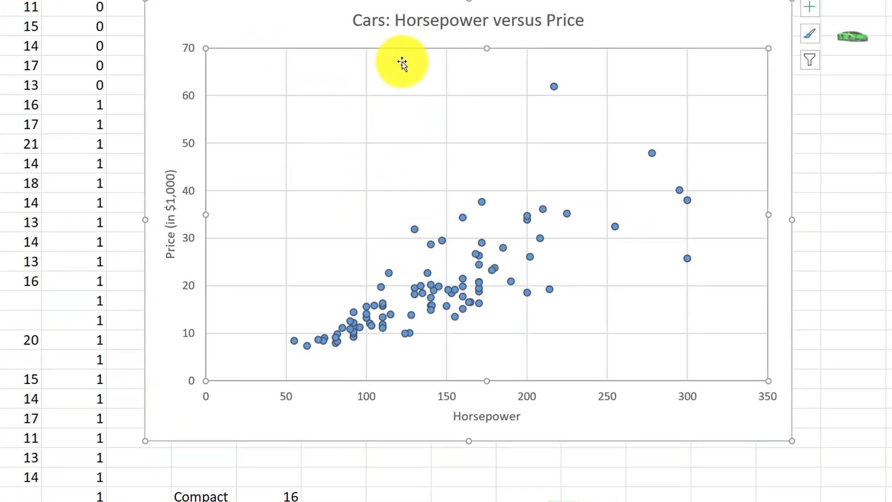
right_click(402, 62)
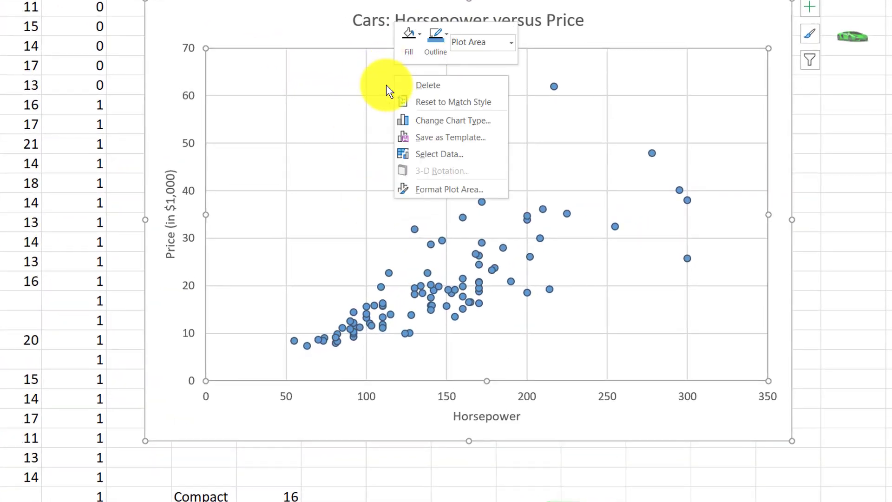
left_click(409, 40)
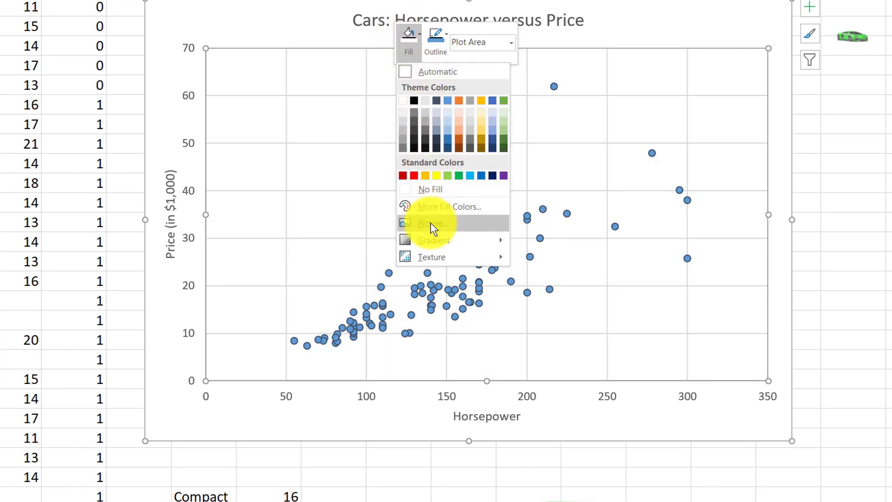
left_click(432, 222)
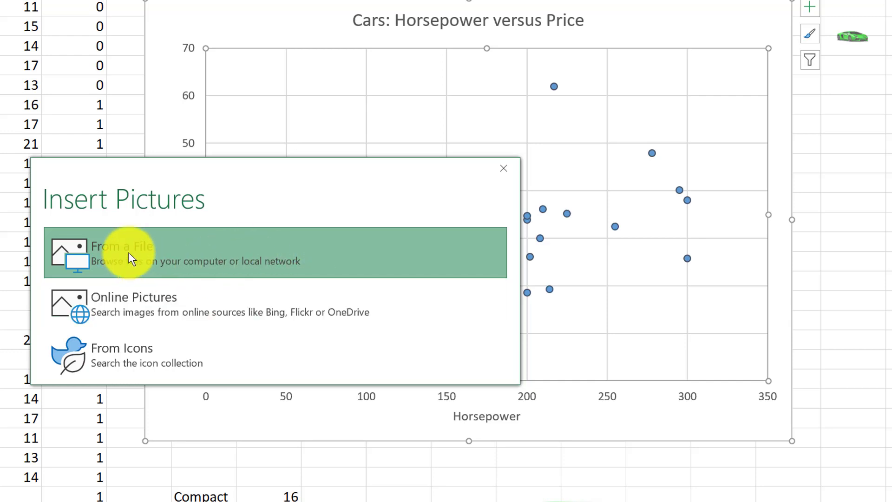
mouse_move(136, 307)
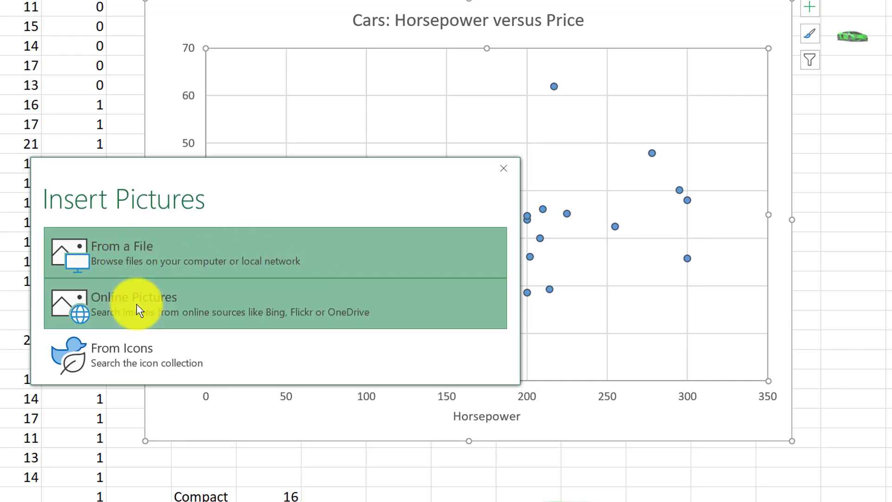
left_click(132, 298)
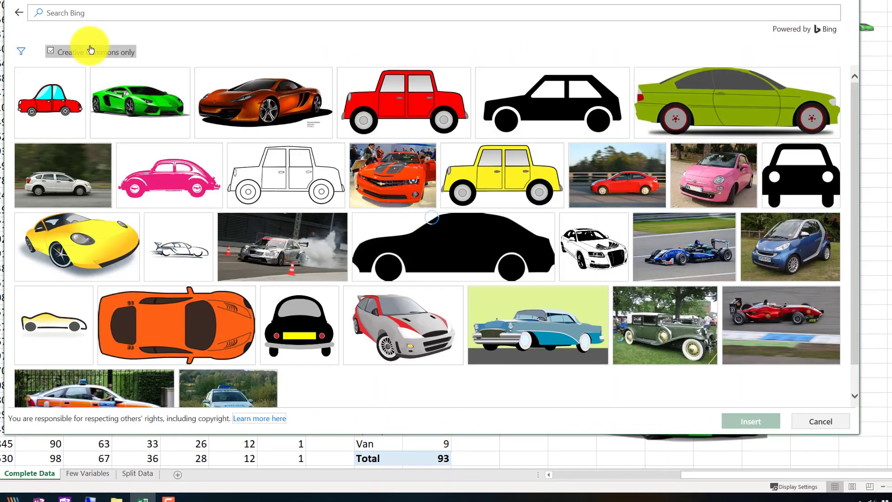
left_click(139, 102)
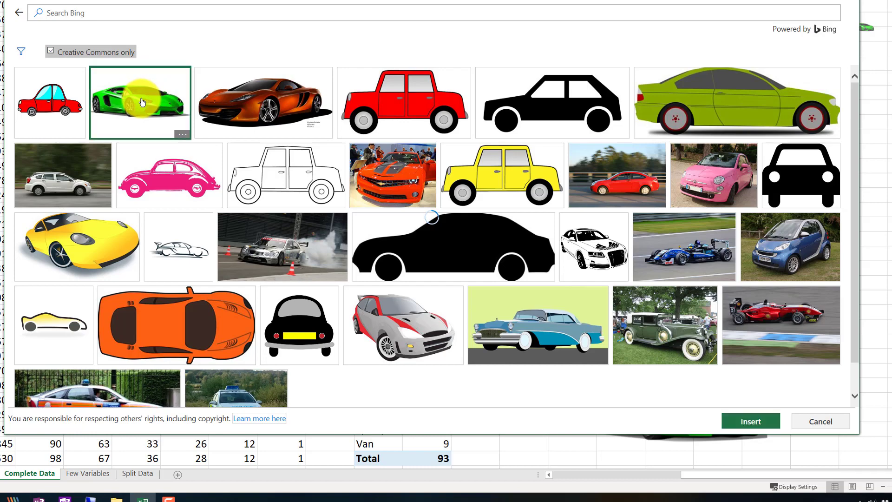
left_click(750, 420)
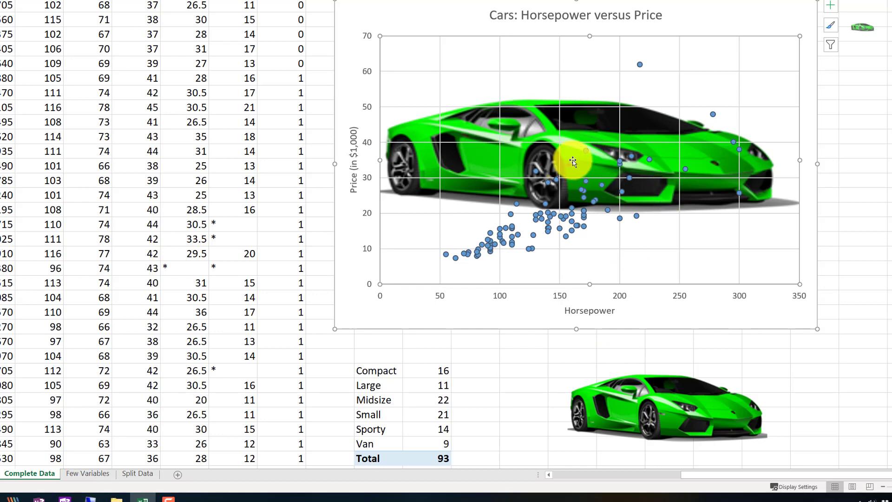
mouse_move(723, 294)
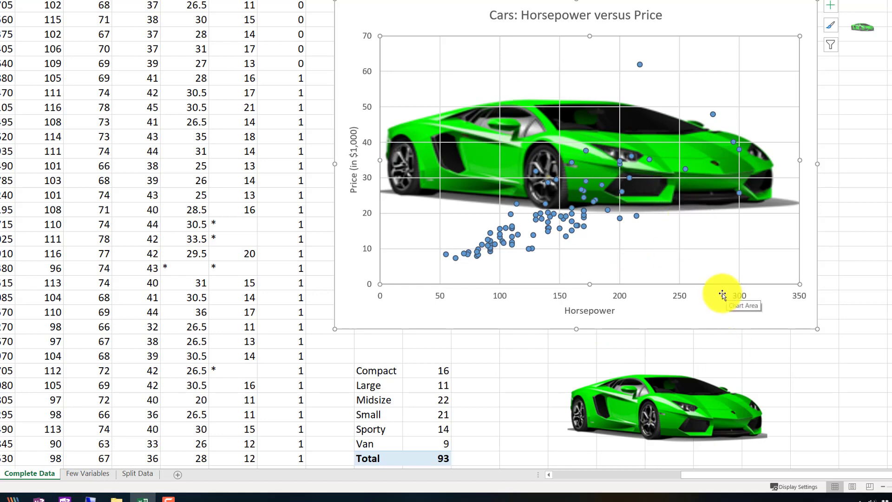
mouse_move(589, 214)
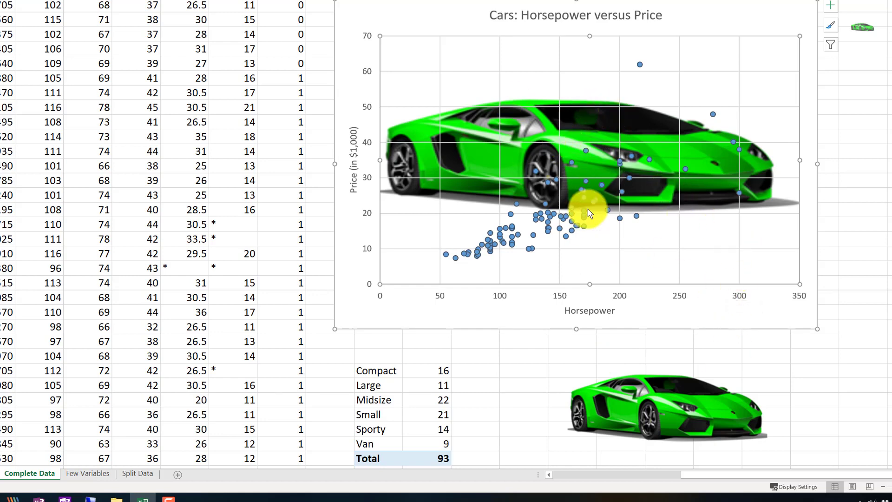
mouse_move(563, 137)
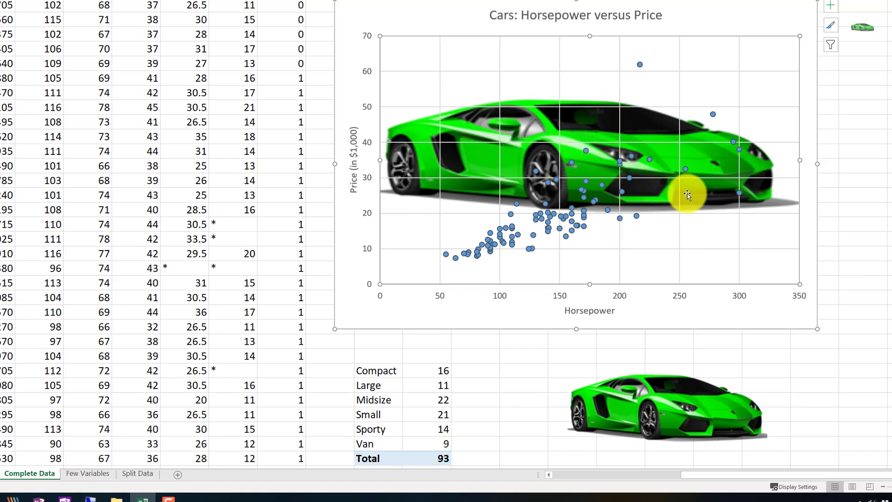
mouse_move(654, 205)
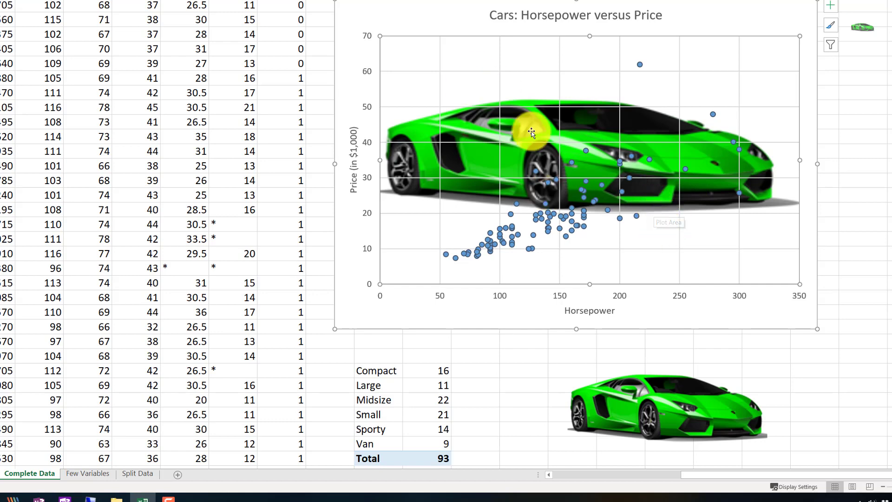
mouse_move(546, 155)
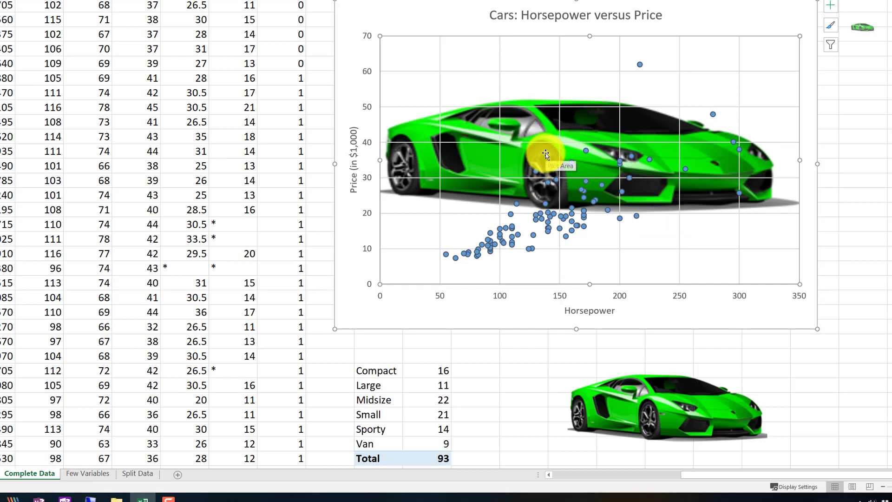
Set the plot area back to No Fill, removing the car picture background
right_click(545, 153)
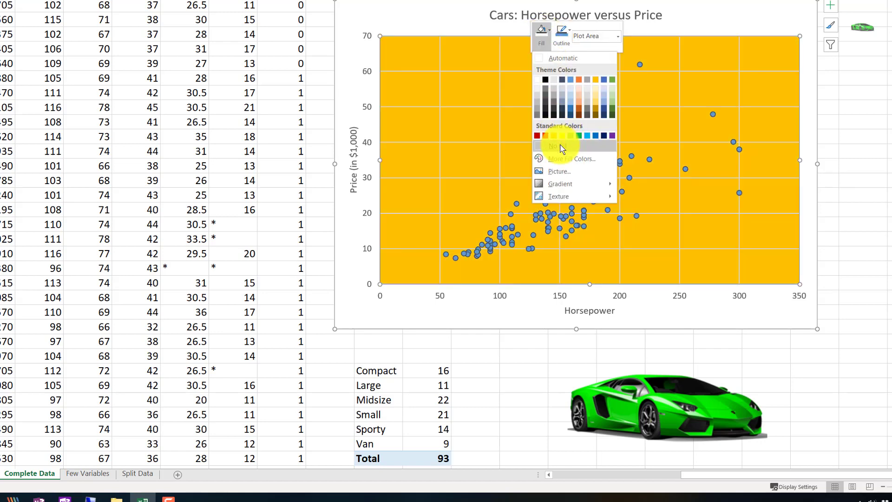
left_click(553, 146)
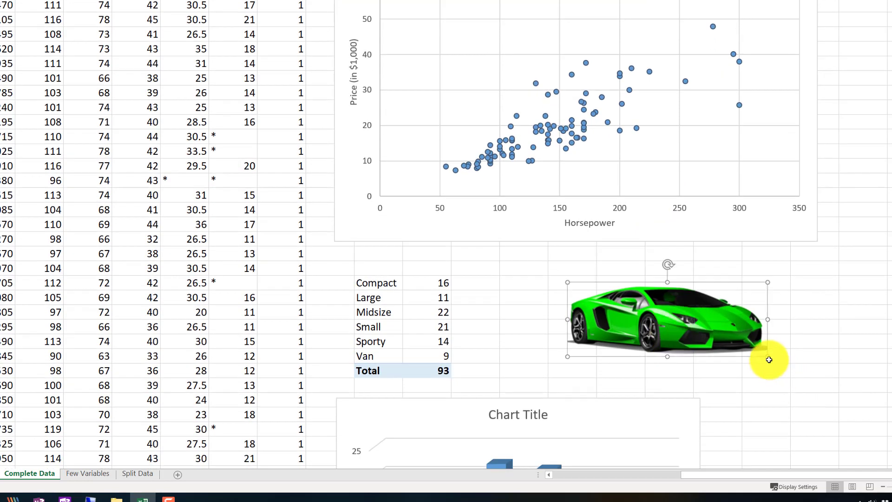
Enlarge the standalone car picture and set its transparency to 80% in Format Picture
left_click_drag(769, 360, 878, 381)
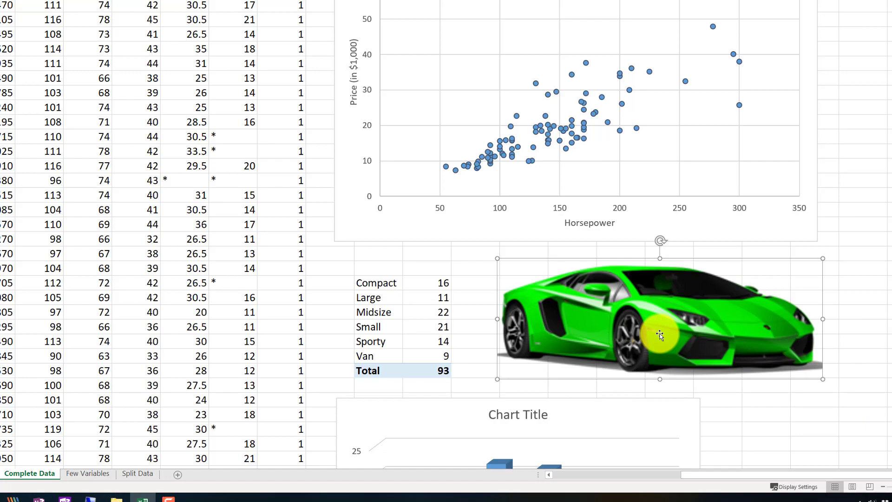
right_click(658, 334)
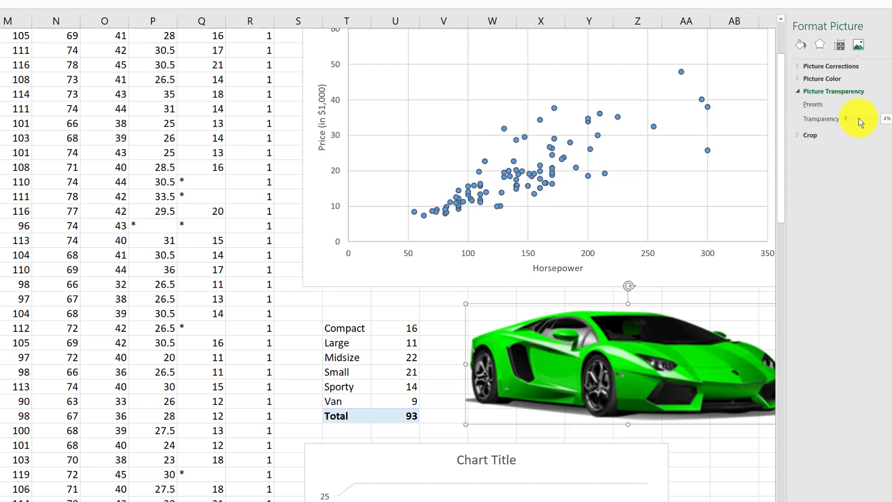
left_click_drag(848, 118, 865, 118)
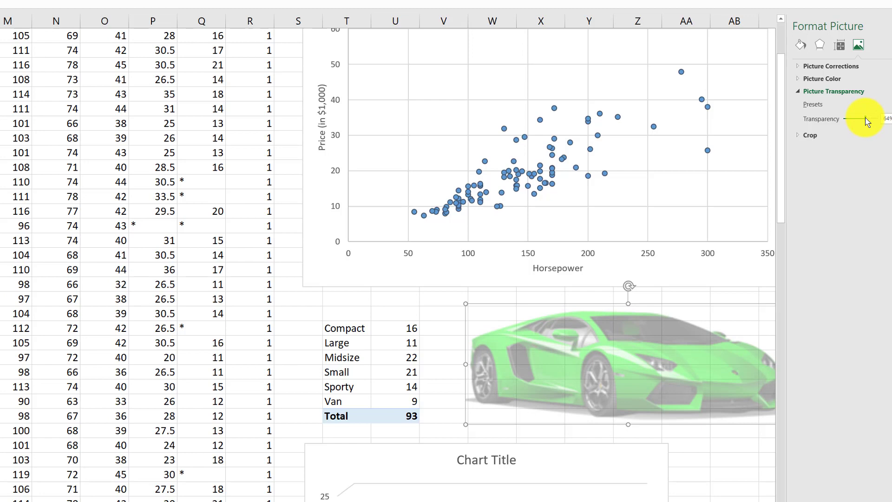
left_click_drag(855, 118, 867, 118)
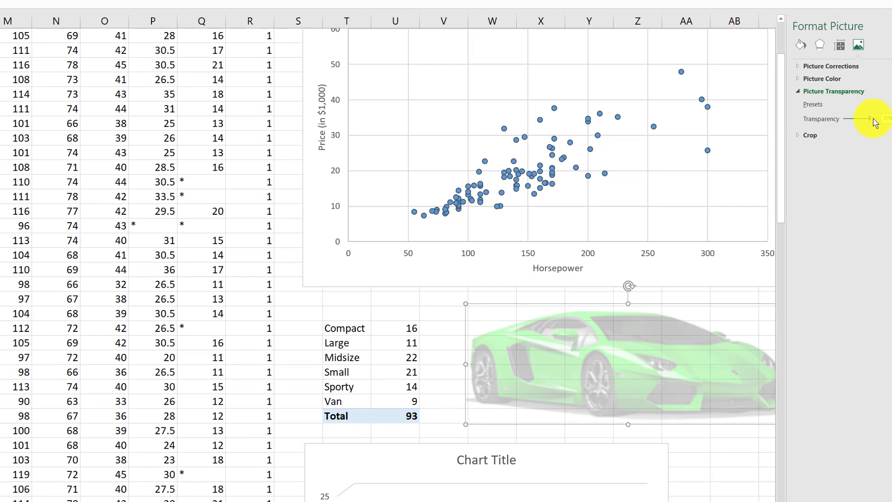
left_click_drag(858, 119, 873, 119)
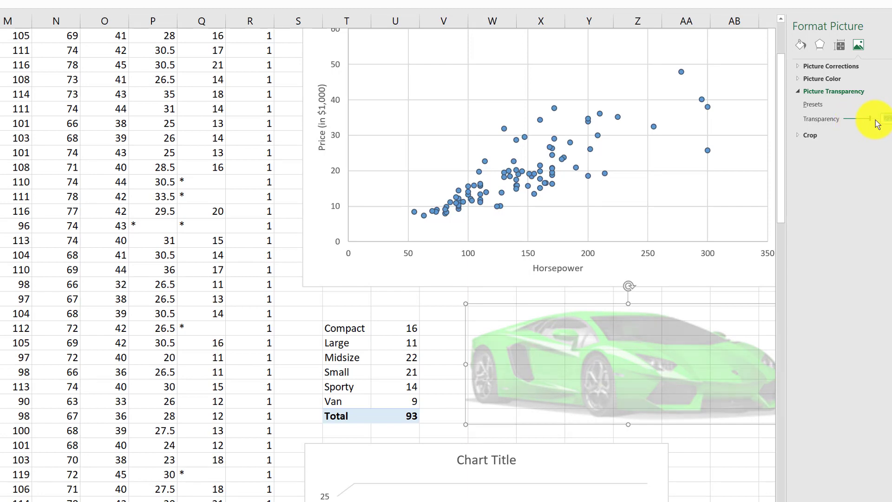
left_click_drag(856, 118, 884, 118)
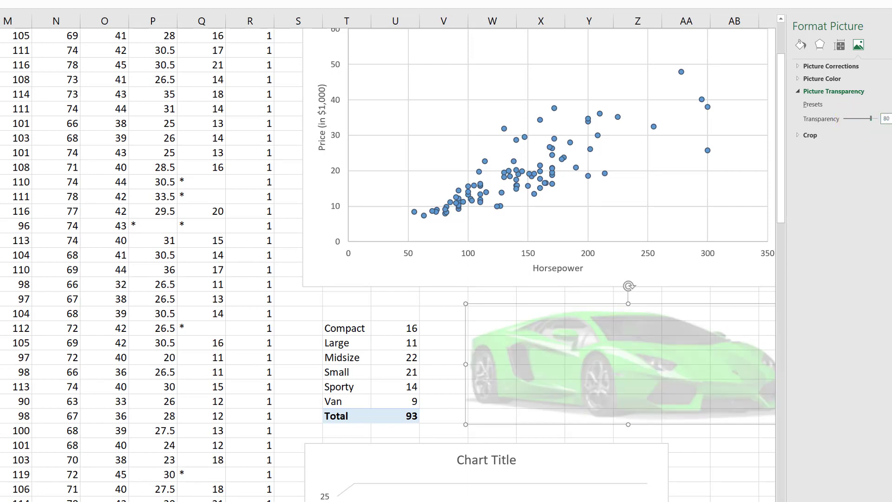
left_click(733, 475)
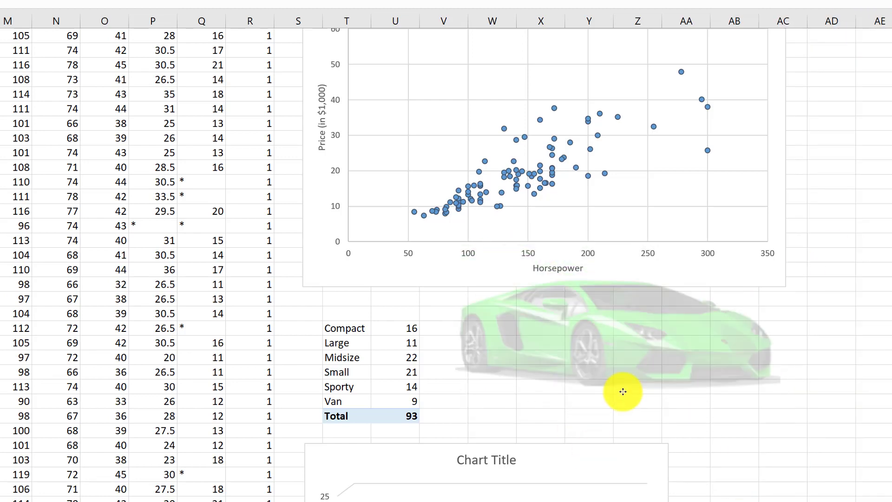
Copy the faded car picture, paste it into the scatterplot, and move it behind the data points
left_click_drag(623, 391, 667, 413)
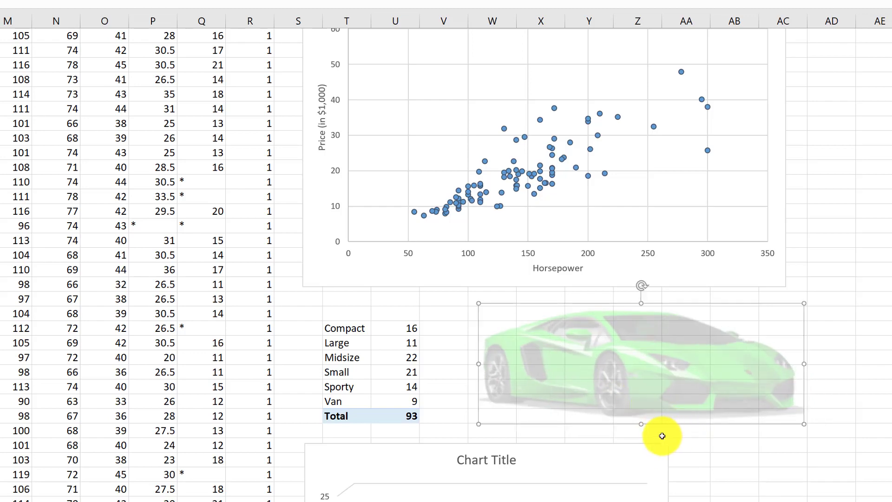
right_click(662, 435)
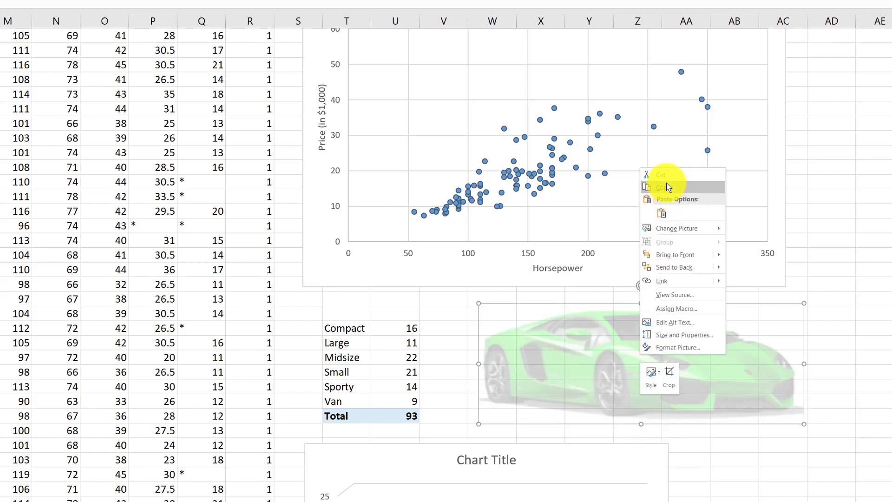
left_click(445, 108)
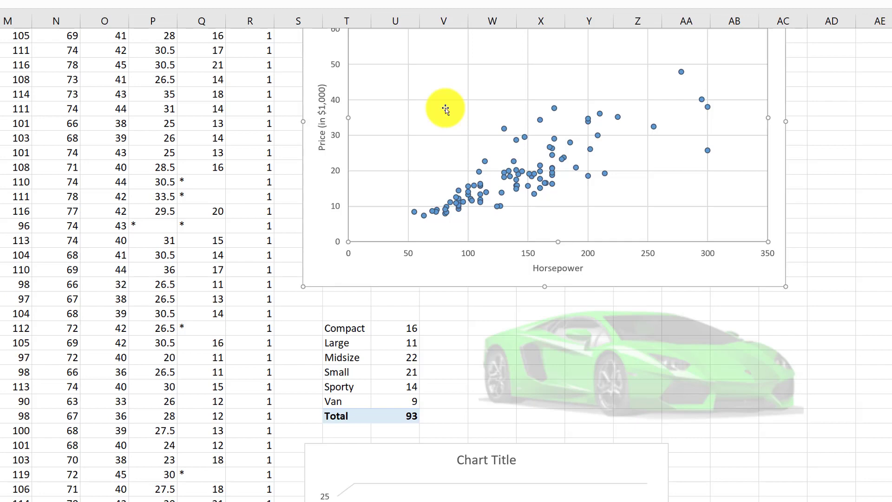
right_click(445, 108)
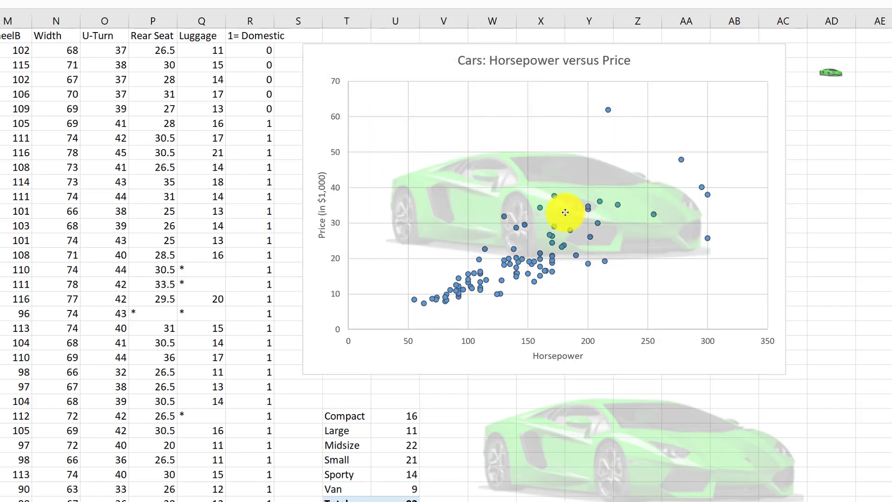
left_click(564, 213)
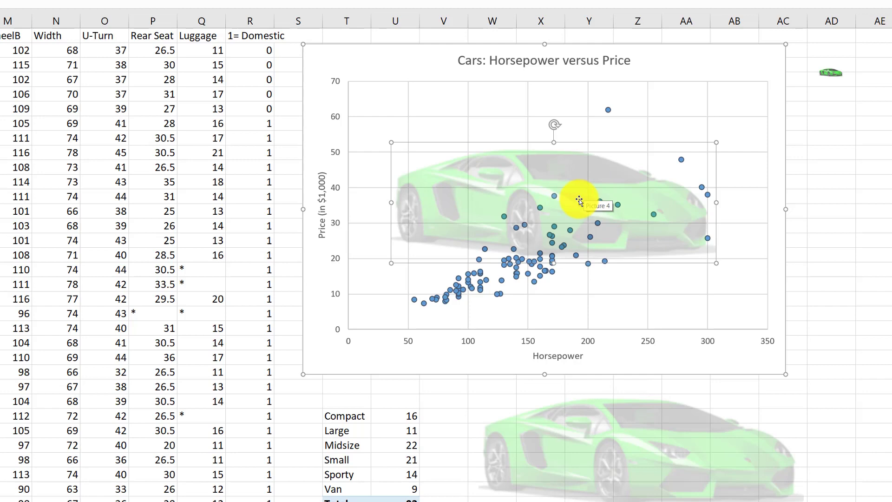
left_click_drag(577, 199, 542, 173)
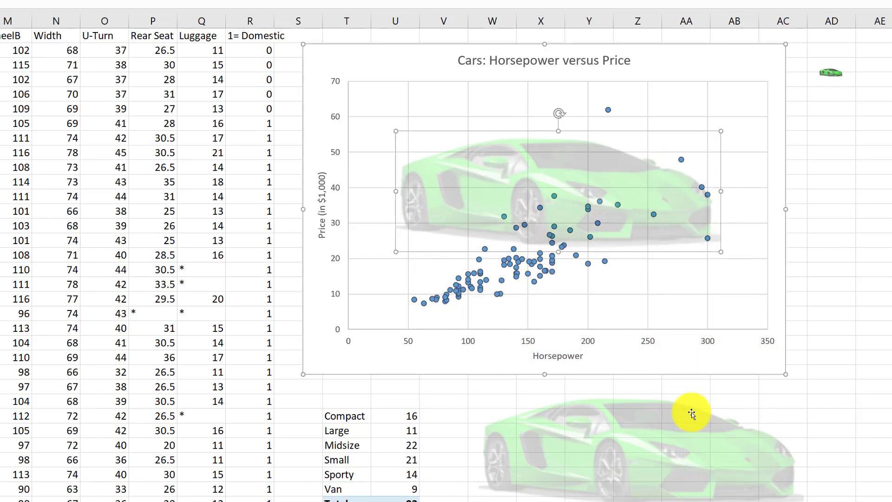
left_click_drag(691, 412, 430, 57)
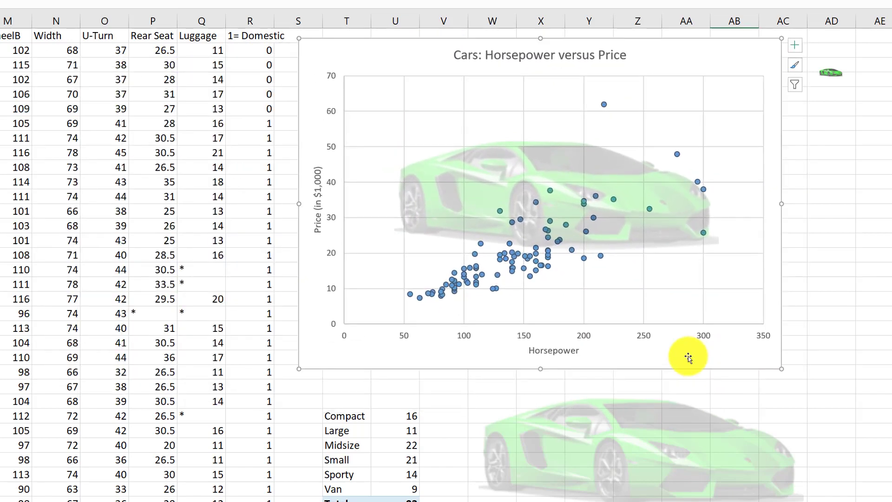
mouse_move(693, 323)
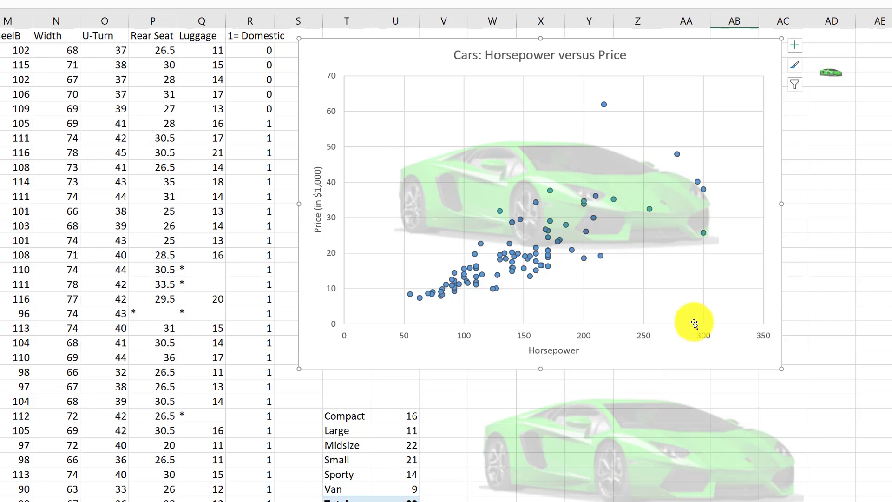
mouse_move(708, 273)
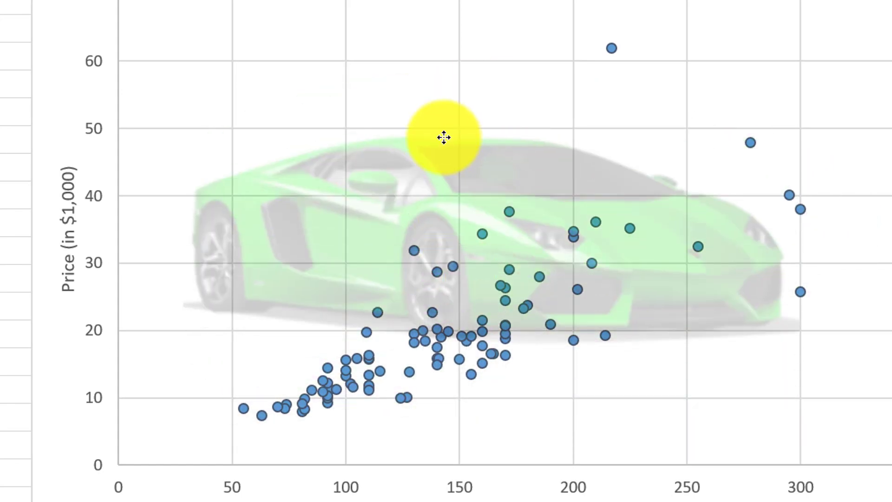
Center the faded car behind the plot-area points and place the second copy beneath the chart
left_click_drag(444, 139, 485, 159)
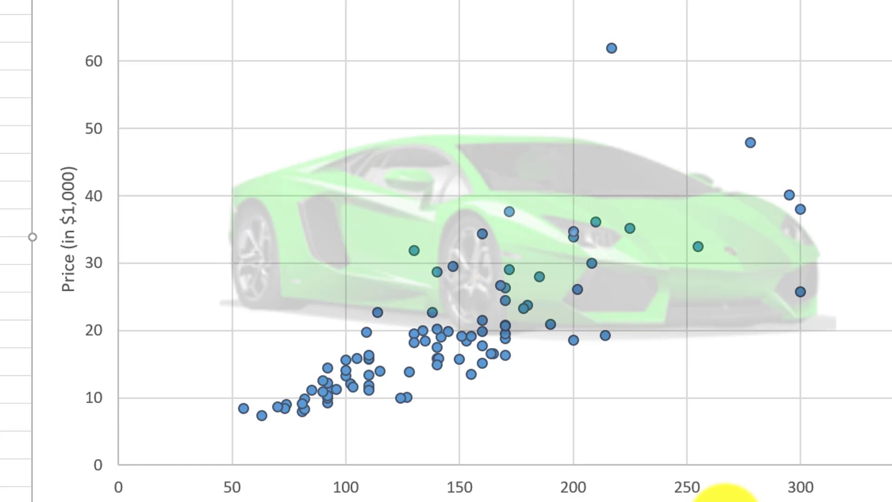
mouse_move(785, 404)
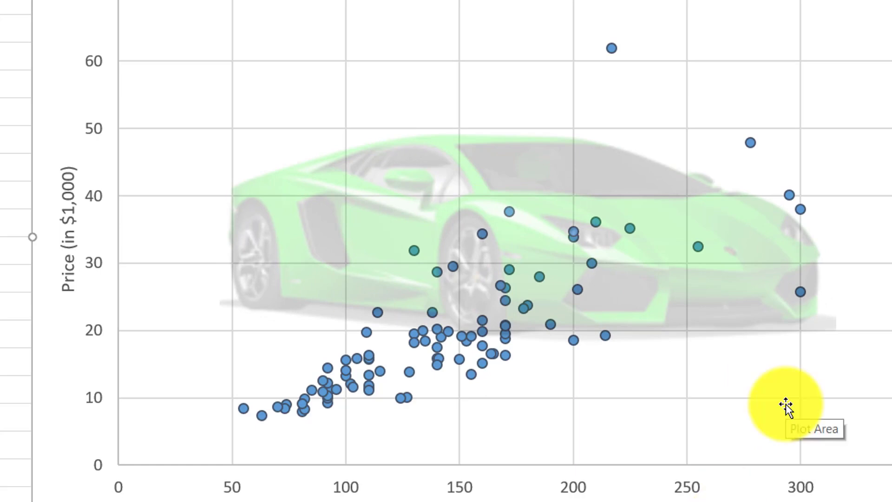
left_click_drag(785, 402, 394, 228)
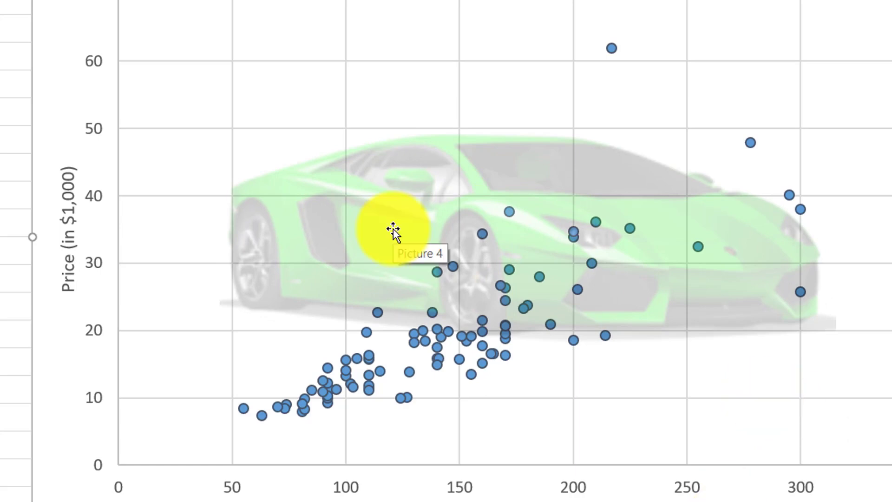
left_click_drag(394, 227, 413, 215)
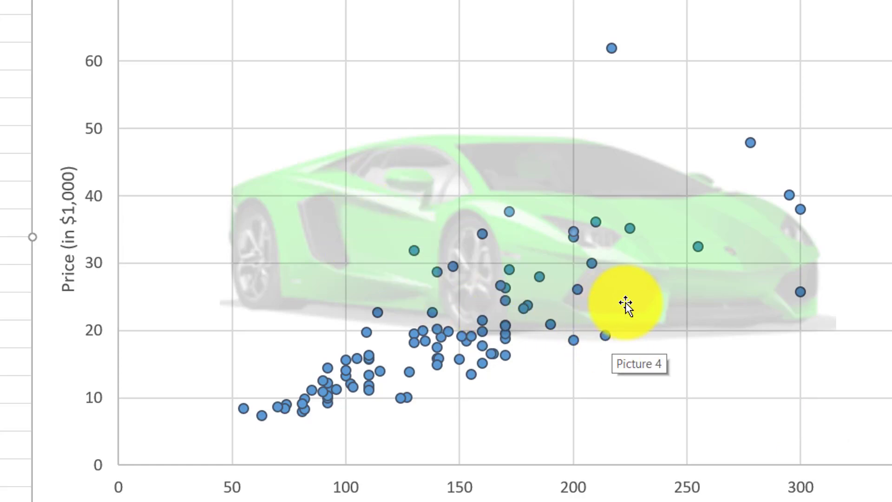
left_click_drag(625, 301, 410, 148)
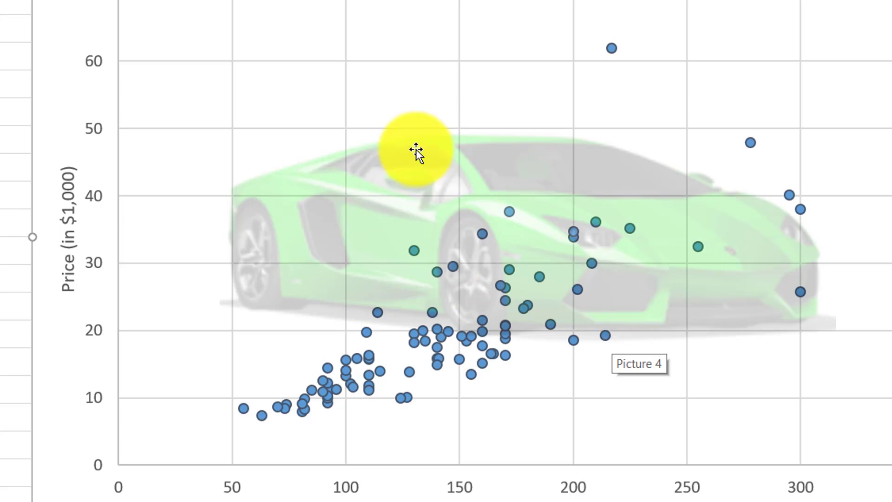
left_click_drag(415, 154, 356, 145)
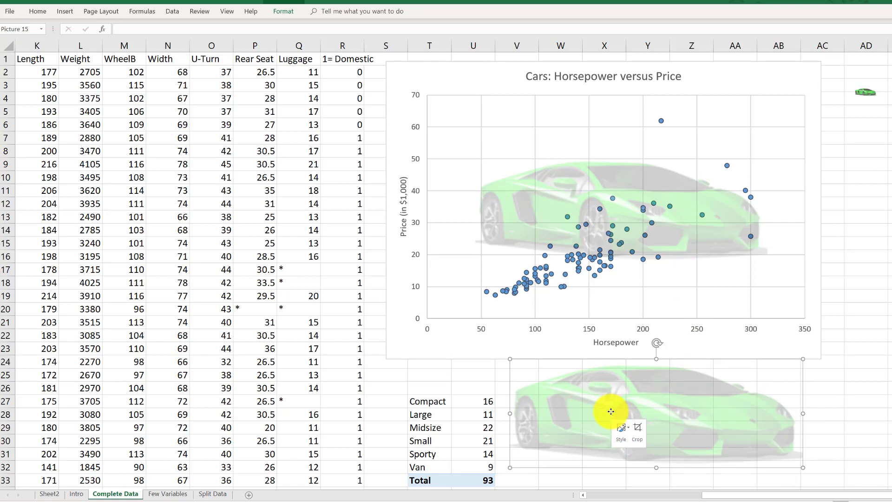
Copy the lower car picture to the clipboard for use in PicPick
right_click(611, 411)
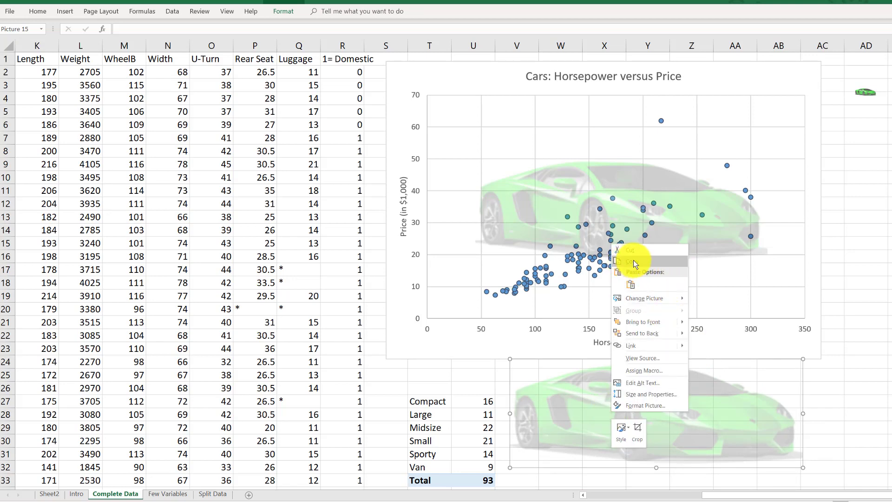
left_click(787, 458)
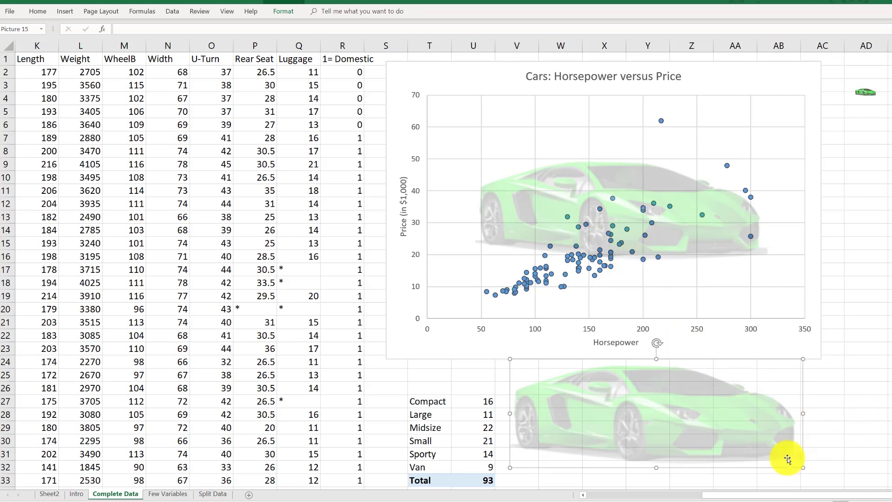
mouse_move(279, 426)
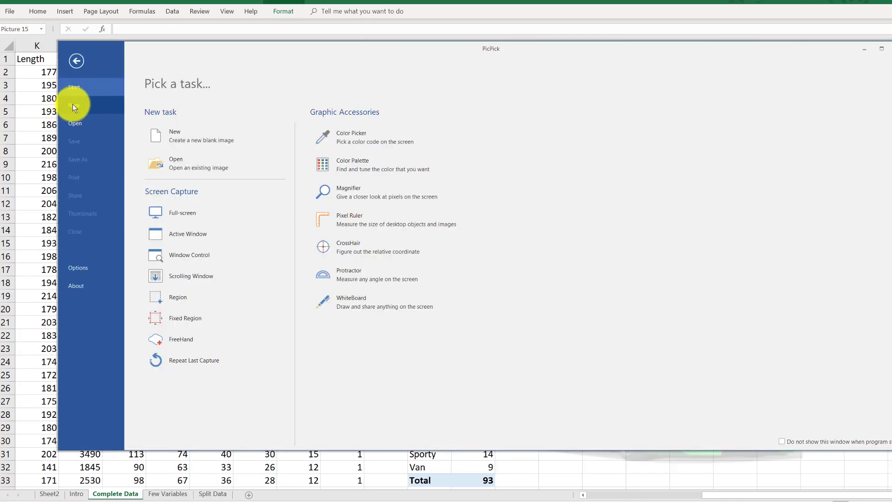
Create a new PicPick image at clipboard size, paste the car picture and start saving it as PNG
left_click(75, 105)
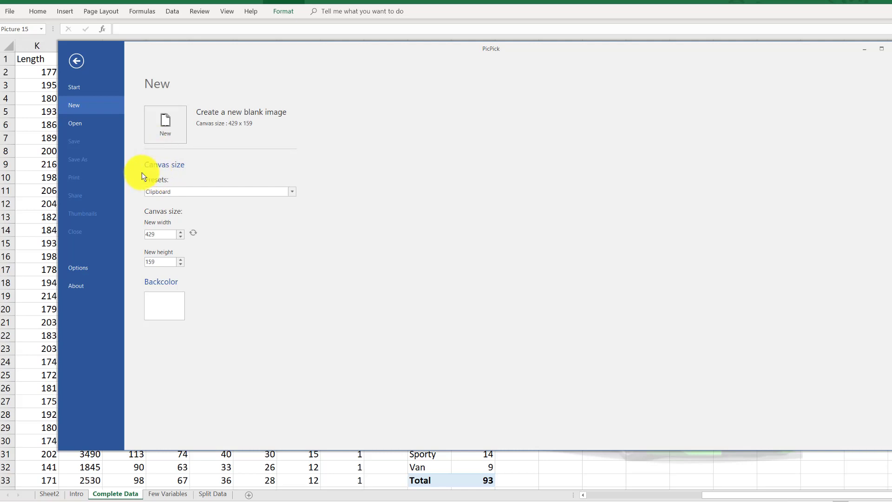
mouse_move(136, 181)
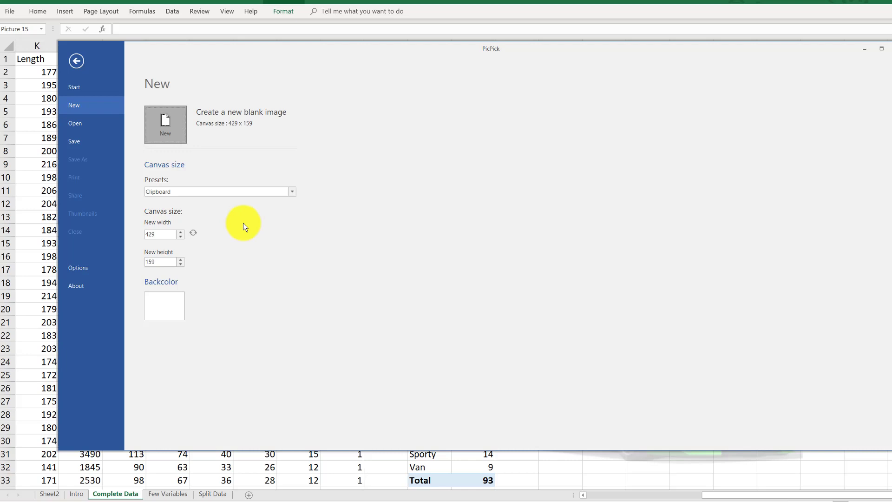
left_click(166, 123)
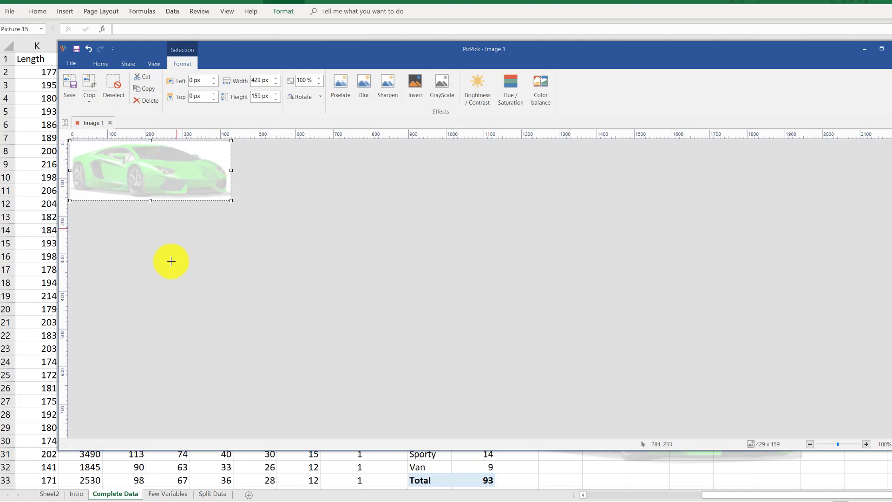
left_click(100, 63)
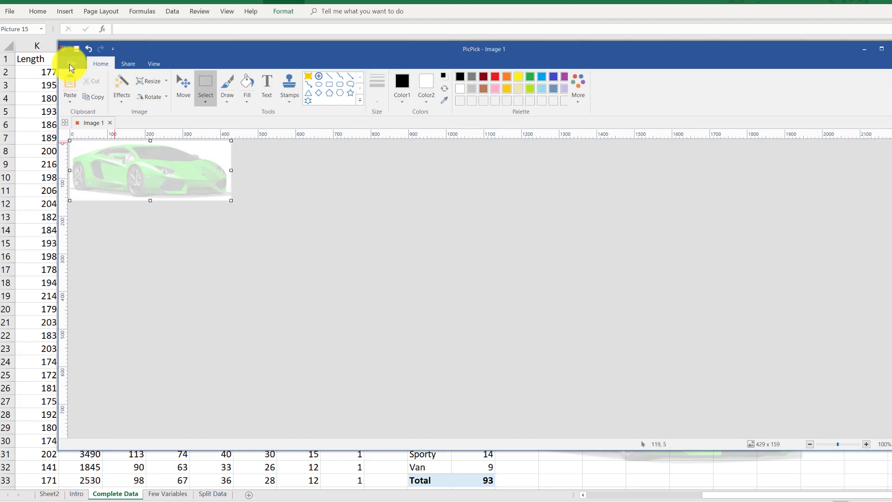
left_click(72, 62)
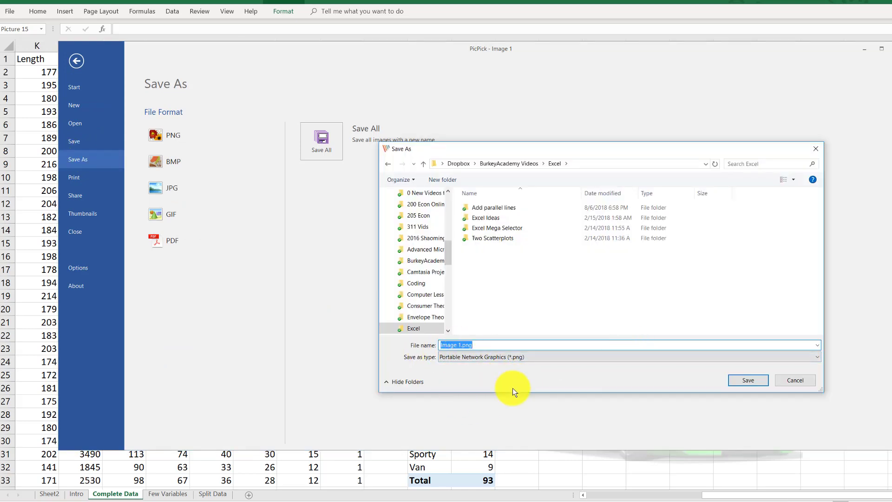
mouse_move(475, 367)
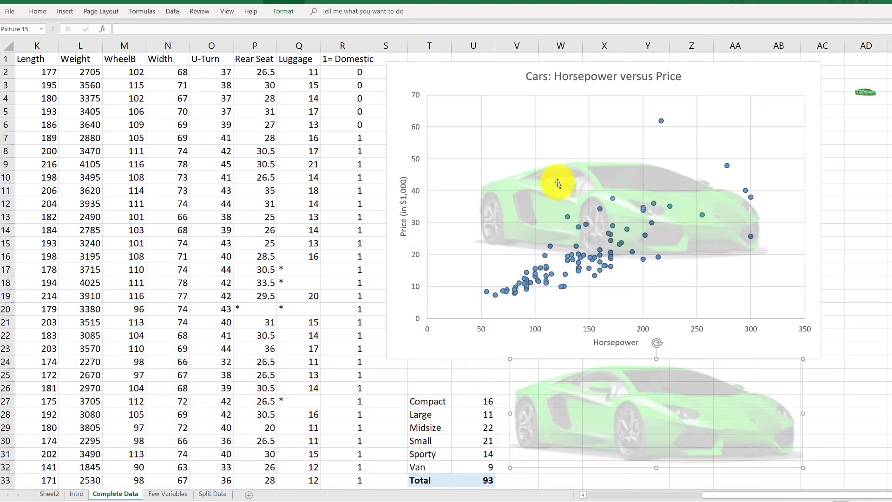
mouse_move(163, 25)
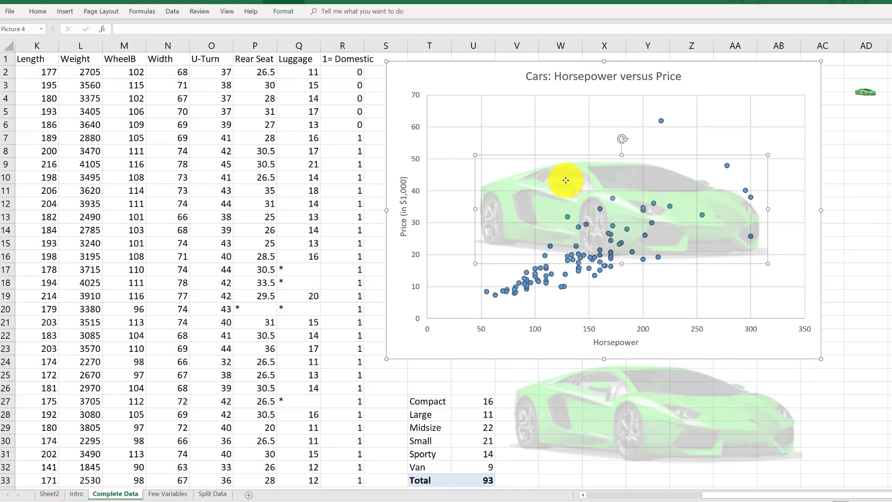
Drag the pasted copy of the Horsepower versus Price scatterplot to the right of the original
left_click_drag(566, 181, 270, 84)
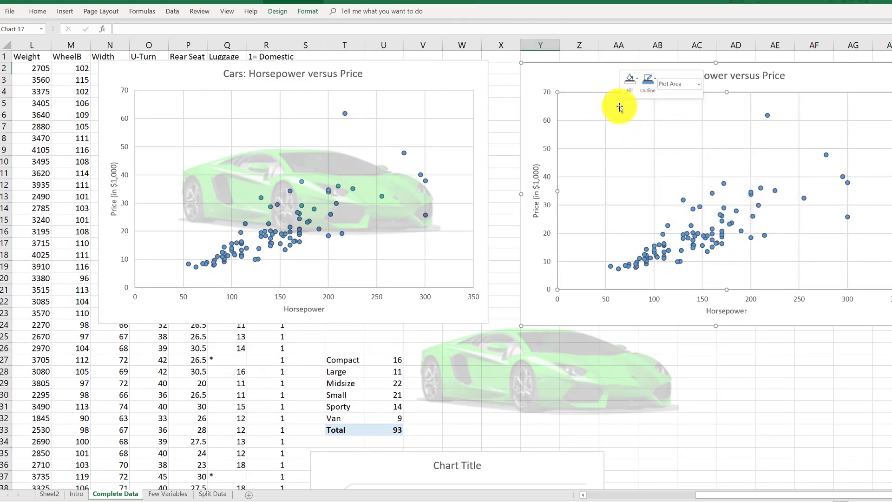
Fill the copied chart's plot area with the car picture file and line the copy up beside the original
right_click(619, 109)
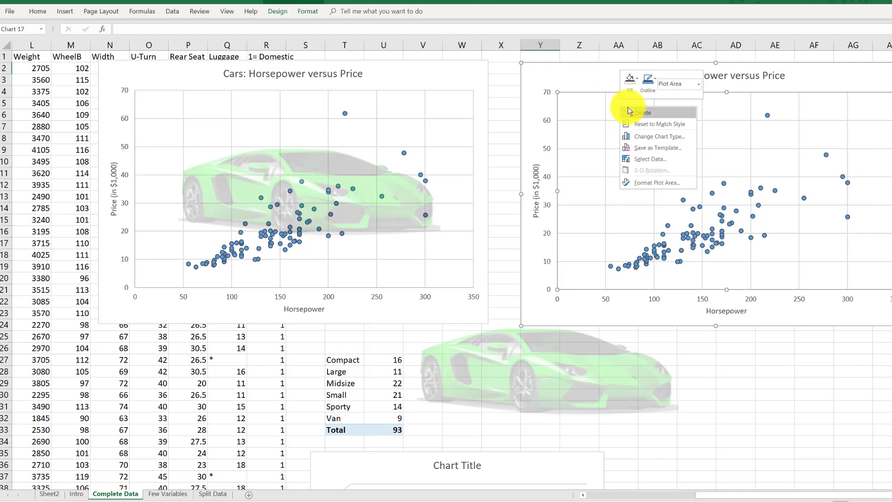
left_click(628, 78)
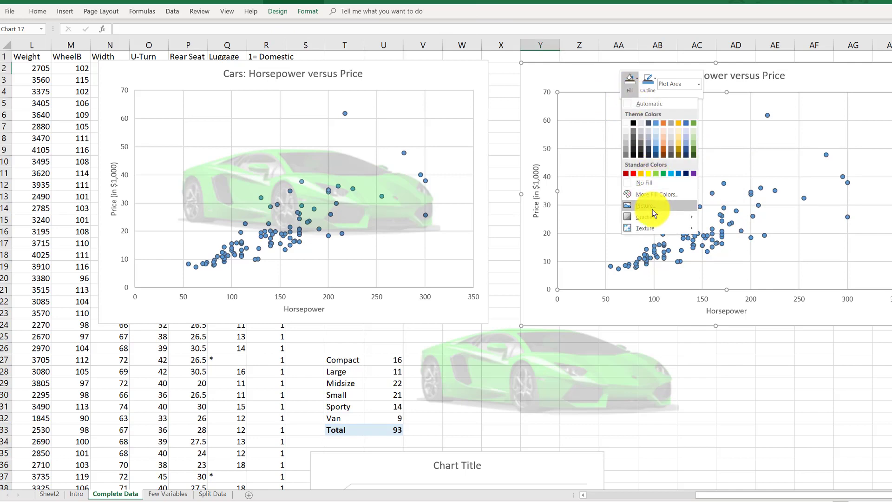
left_click(643, 206)
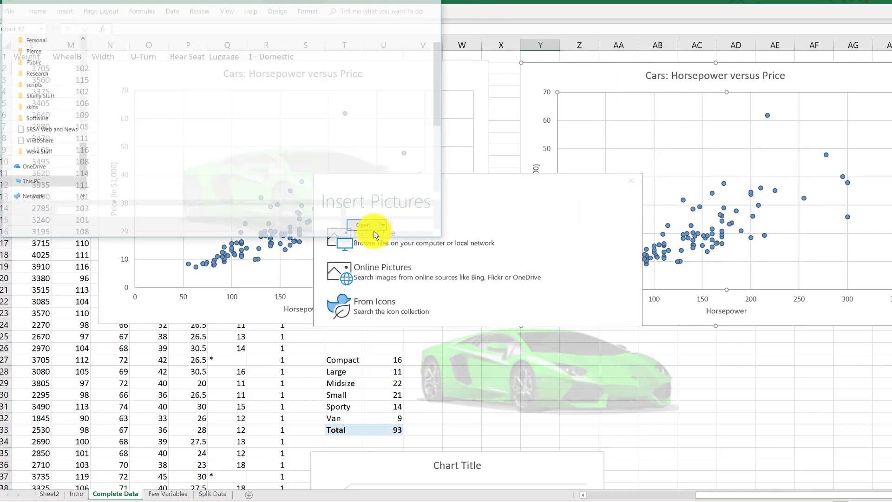
left_click(370, 235)
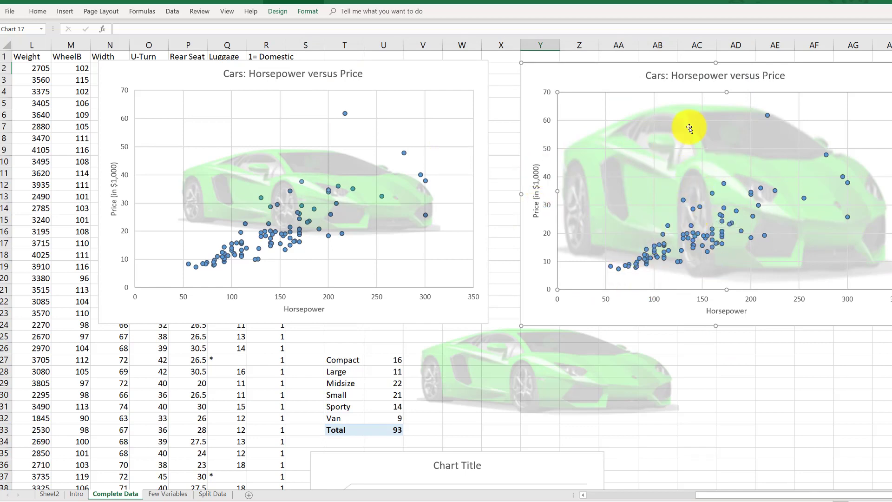
mouse_move(681, 235)
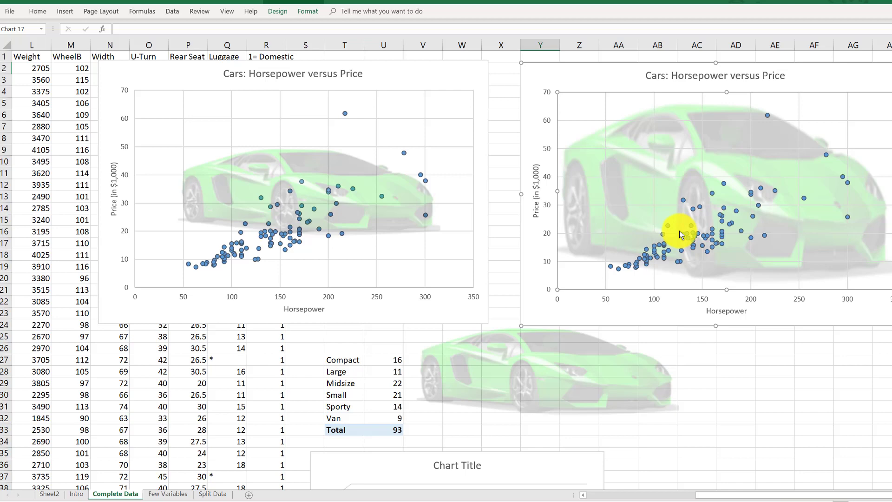
mouse_move(705, 192)
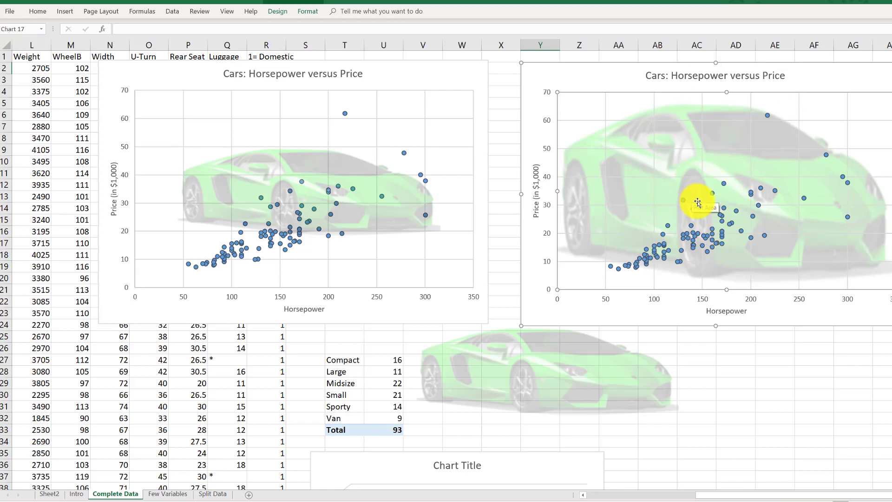
mouse_move(671, 138)
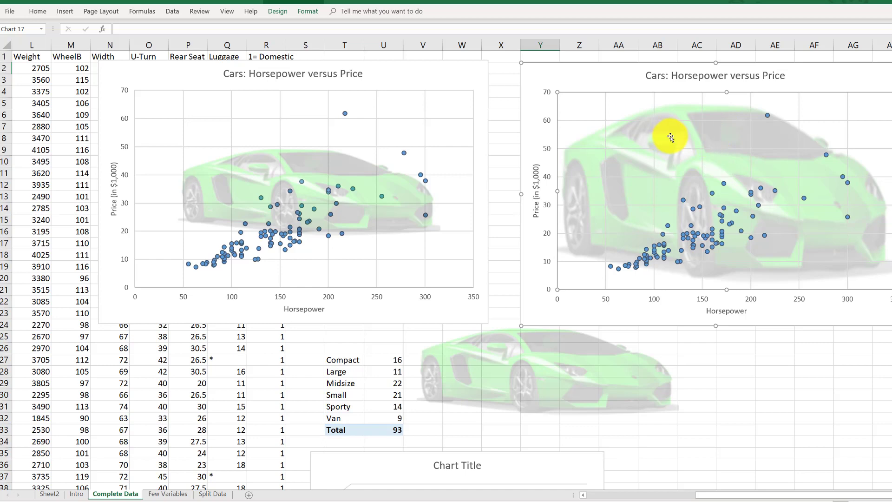
mouse_move(671, 138)
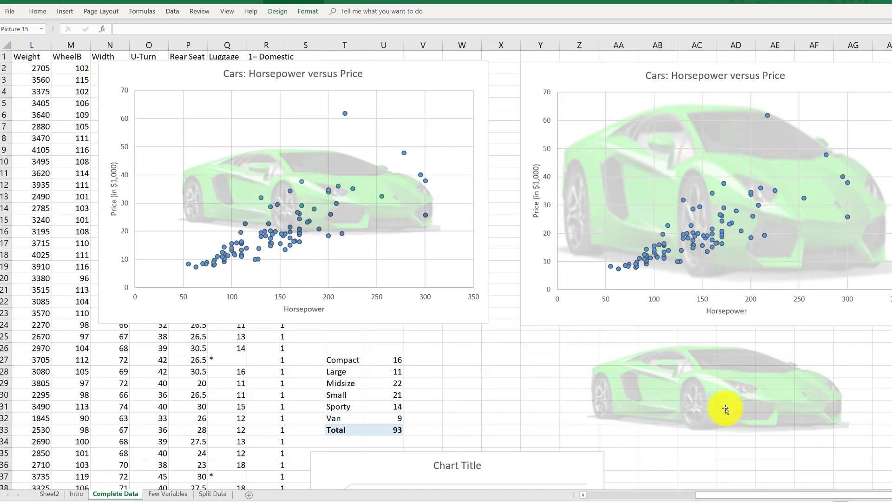
left_click(725, 410)
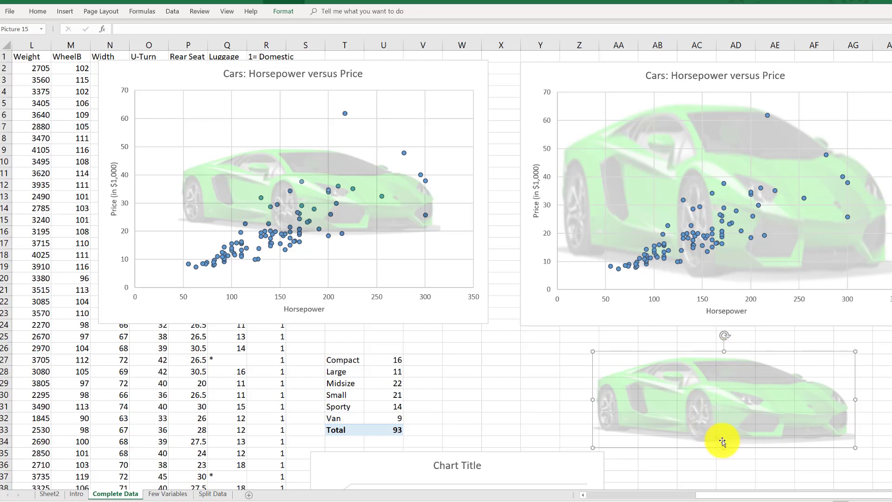
mouse_move(729, 376)
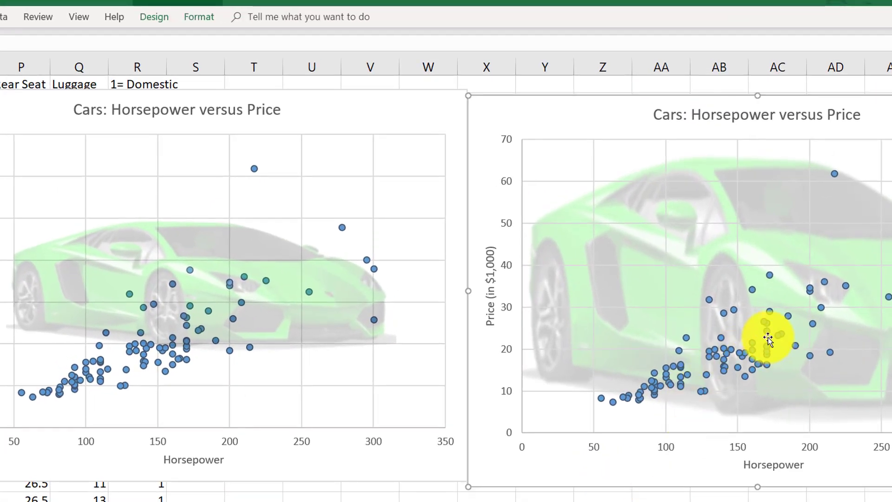
mouse_move(858, 174)
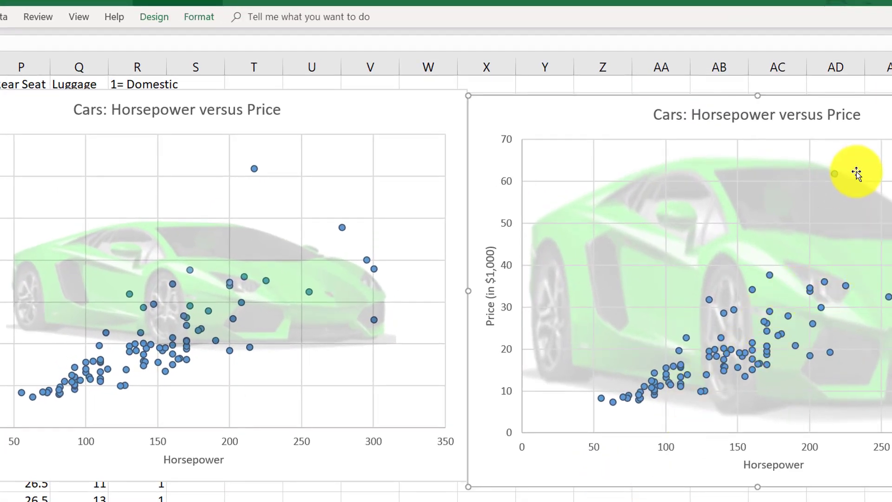
mouse_move(779, 156)
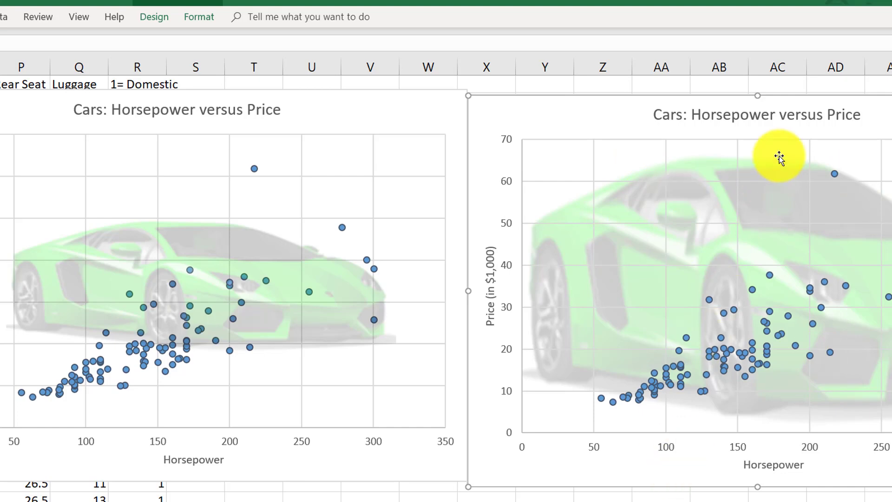
mouse_move(773, 353)
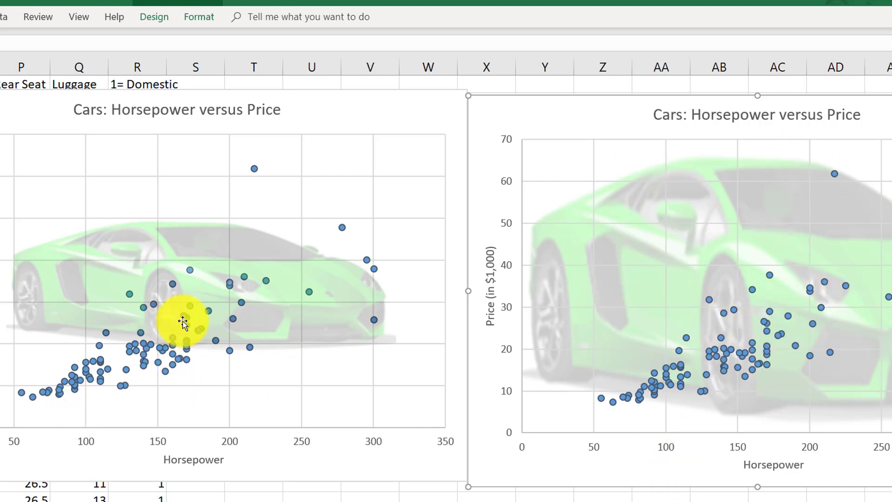
mouse_move(303, 298)
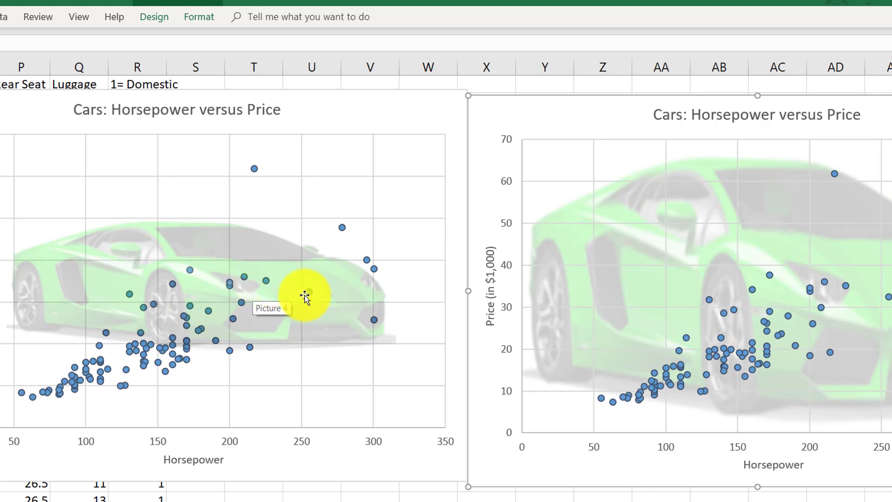
left_click_drag(305, 296, 318, 279)
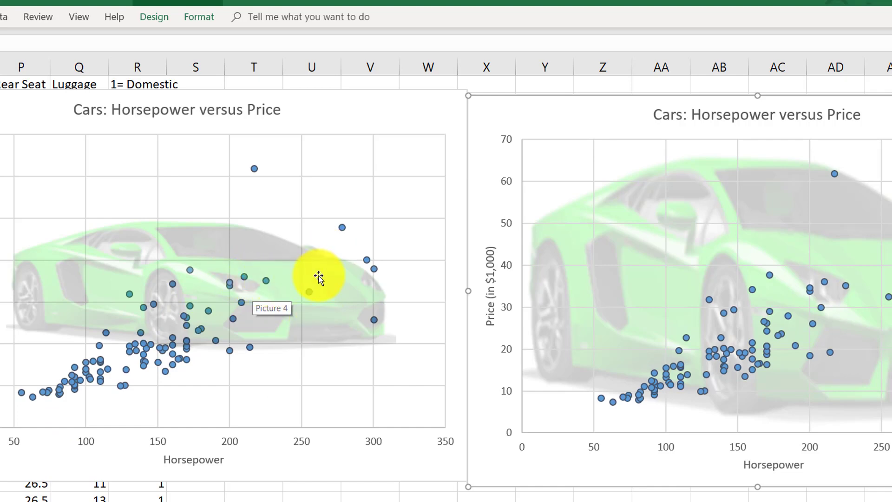
mouse_move(748, 455)
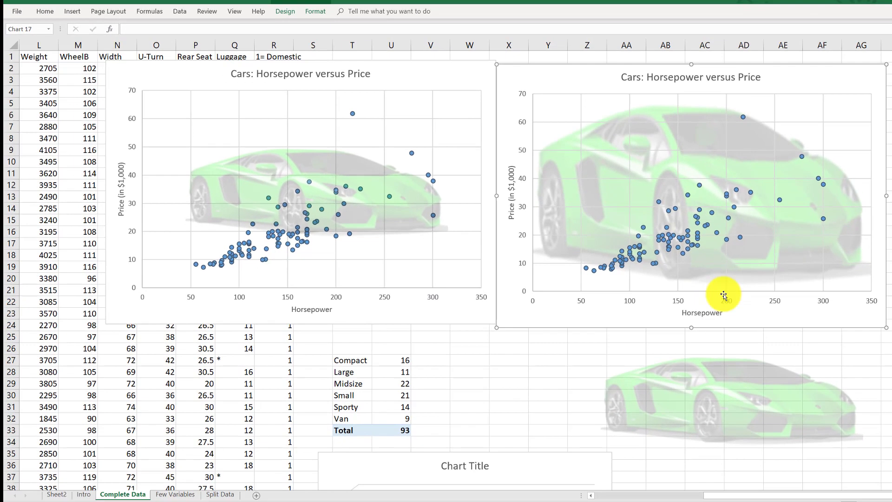
mouse_move(697, 182)
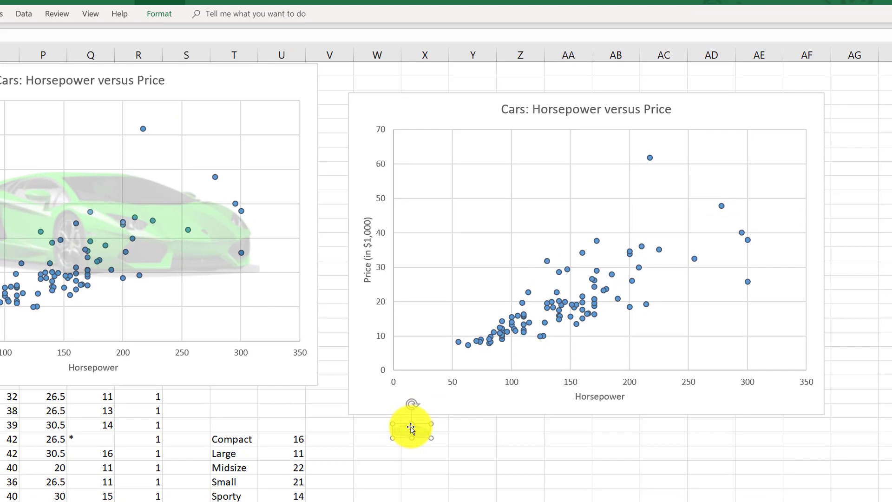
Bring up the options menu for the small car picture below the second scatterplot
right_click(410, 429)
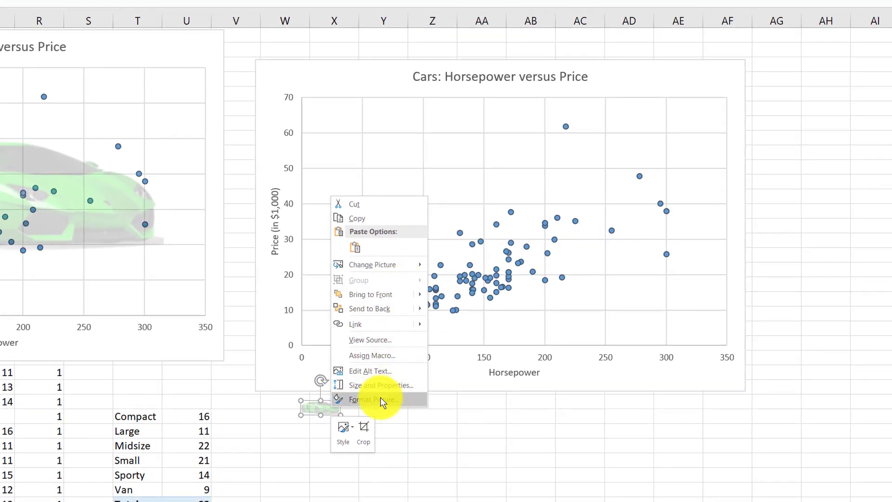
In Format Picture, drag the Transparency slider down so the green car shows clearly
left_click(373, 400)
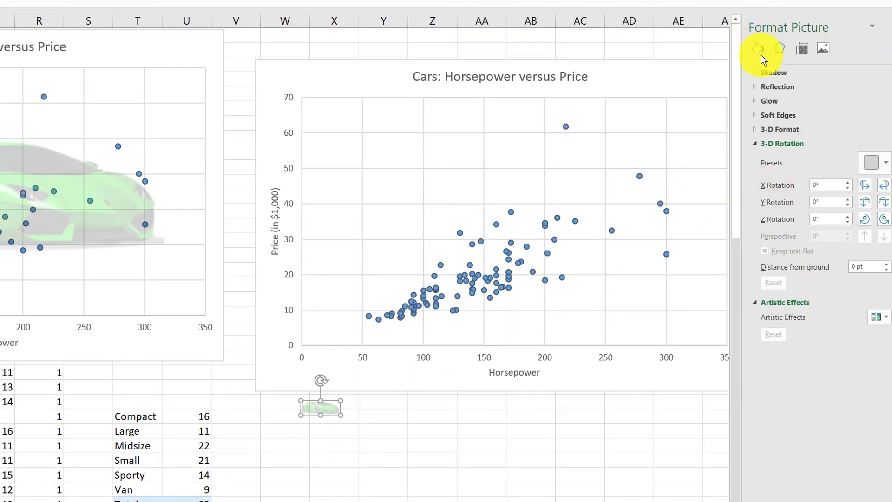
left_click(822, 48)
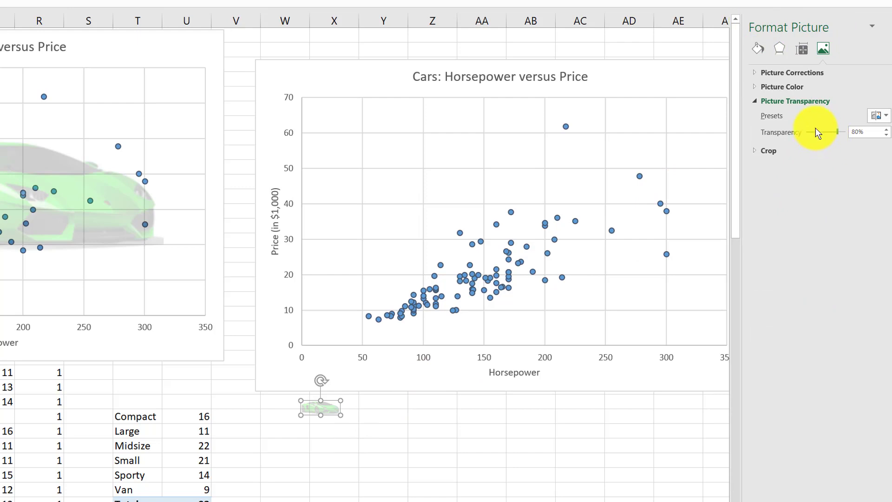
left_click_drag(836, 132, 821, 132)
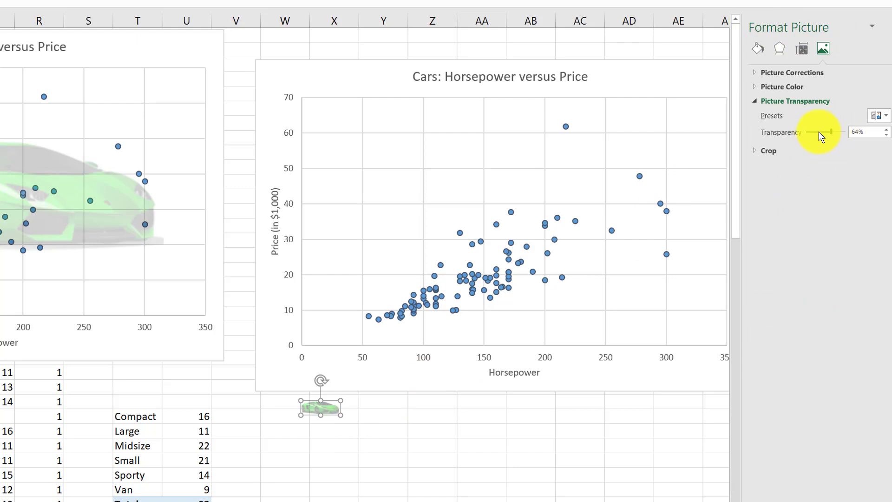
left_click_drag(834, 132, 812, 132)
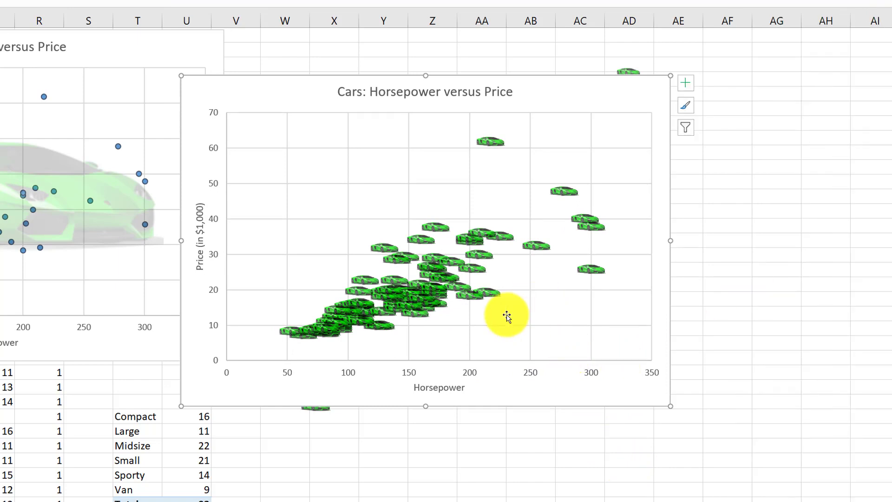
mouse_move(537, 375)
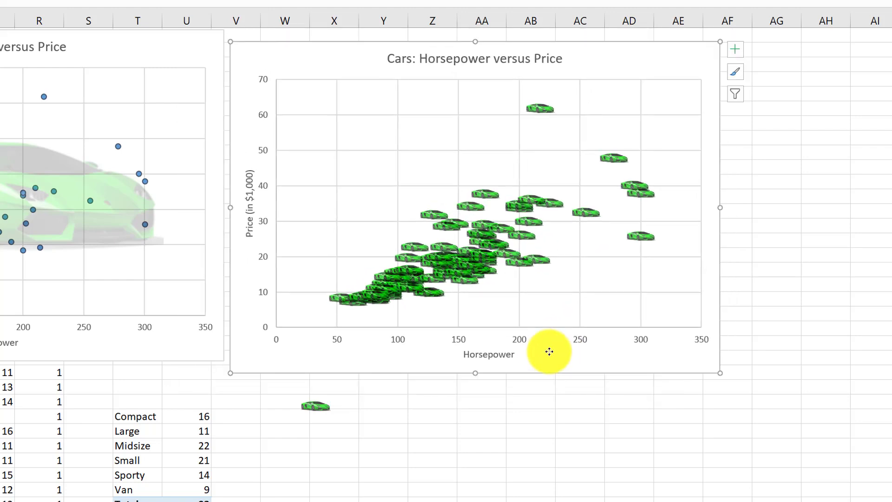
mouse_move(498, 383)
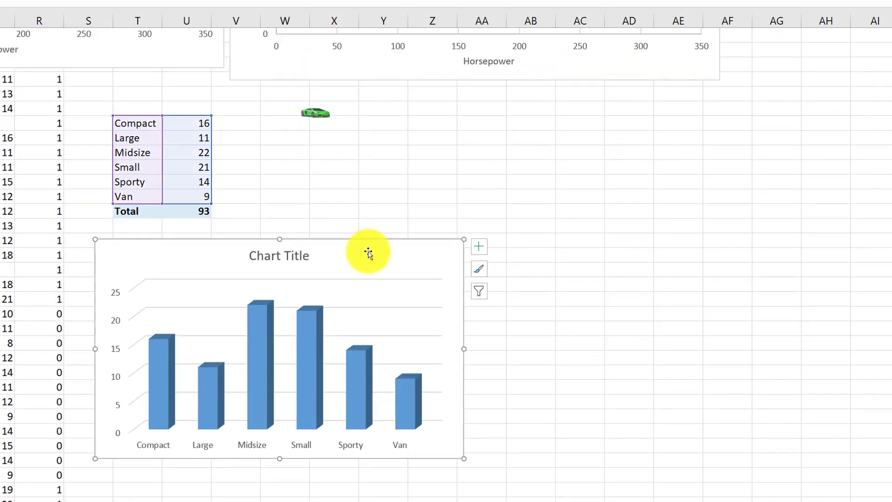
Select the class-count column chart for copying, then enlarge the car picture and rotate it upright
left_click(517, 242)
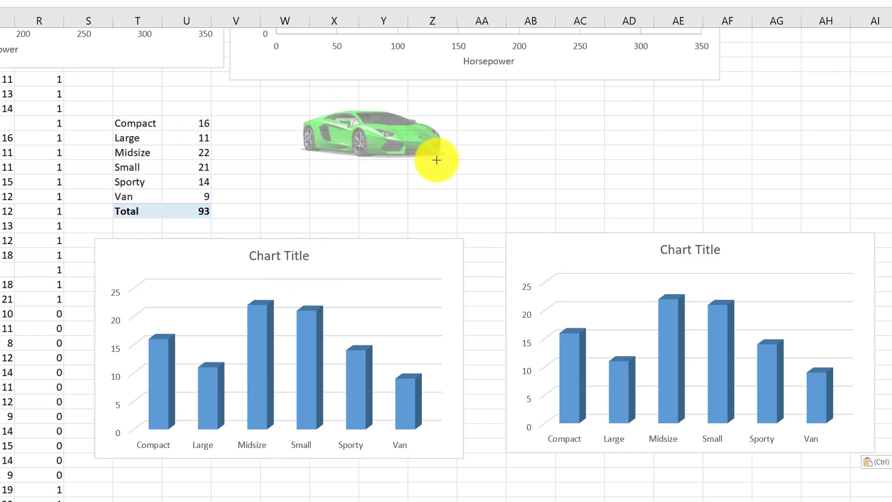
left_click_drag(437, 160, 377, 121)
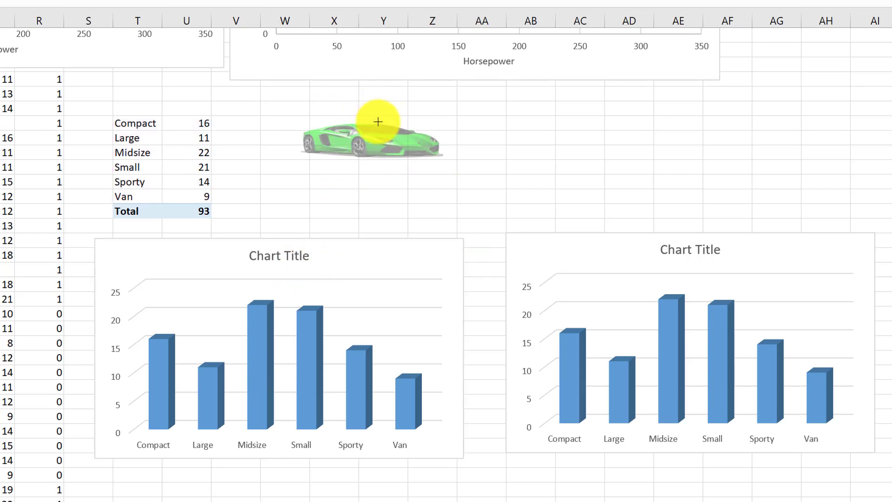
left_click(371, 137)
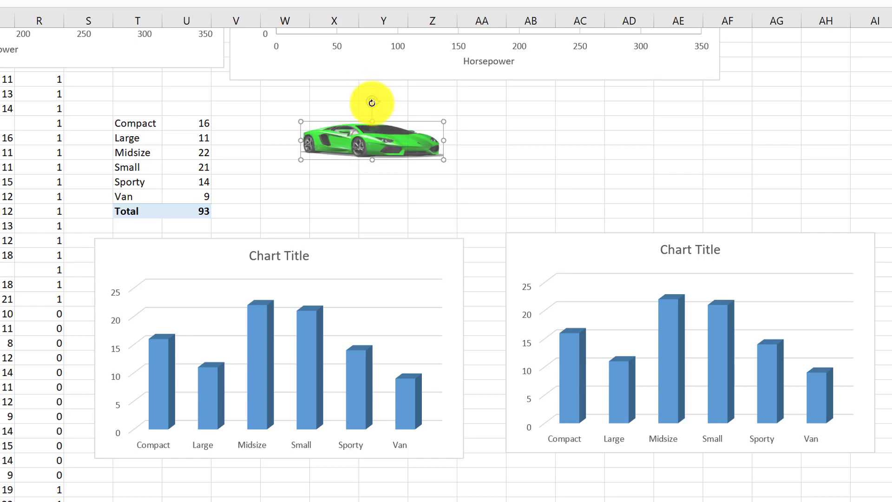
left_click_drag(372, 102, 301, 183)
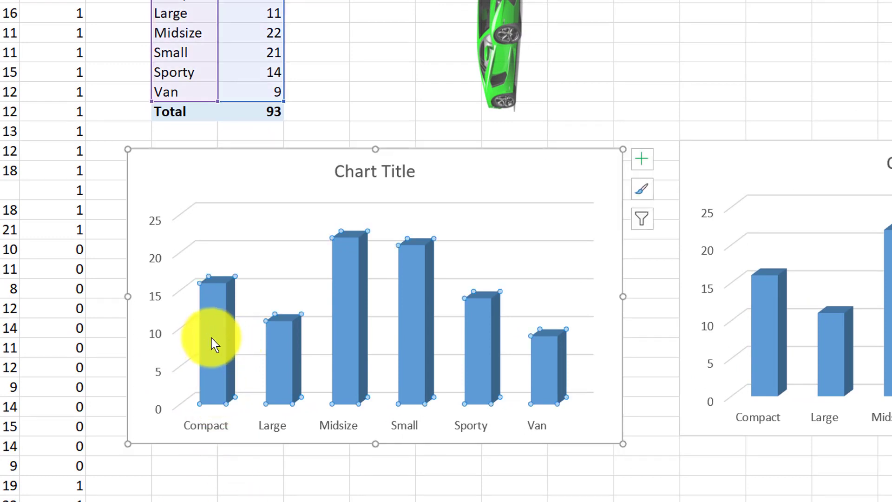
Select the columns of the first bar chart to receive the car picture as fill
left_click(249, 464)
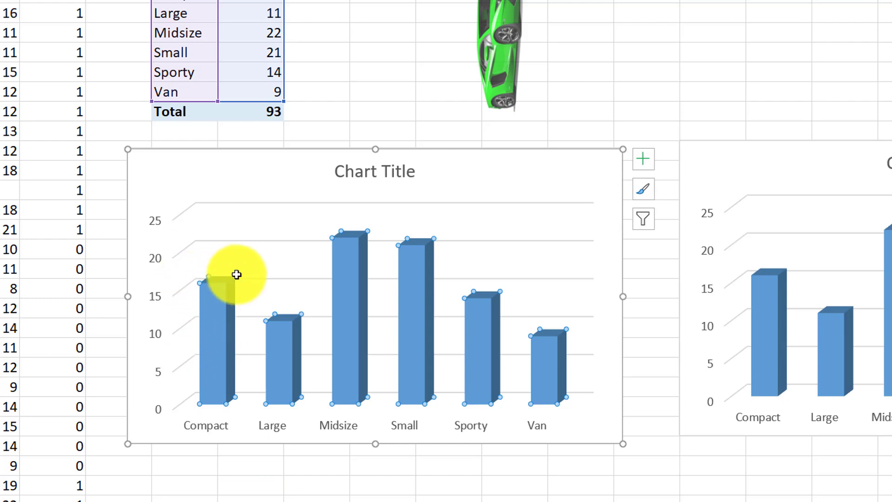
mouse_move(347, 305)
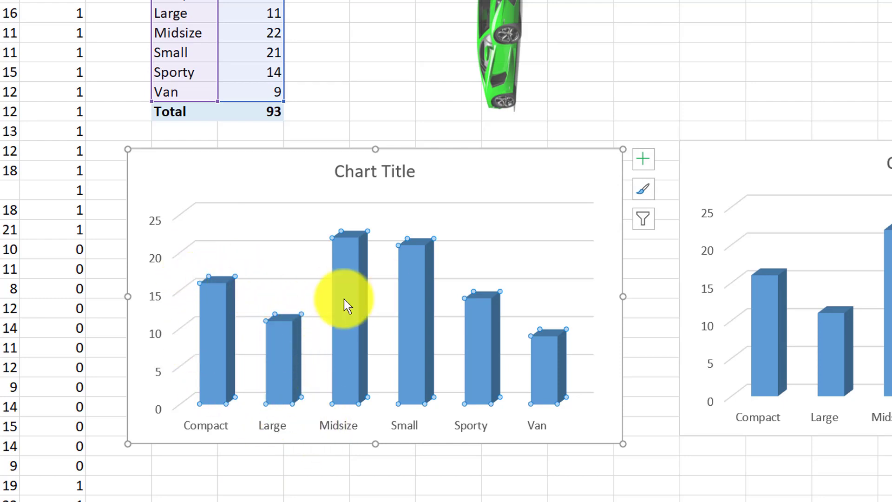
mouse_move(330, 359)
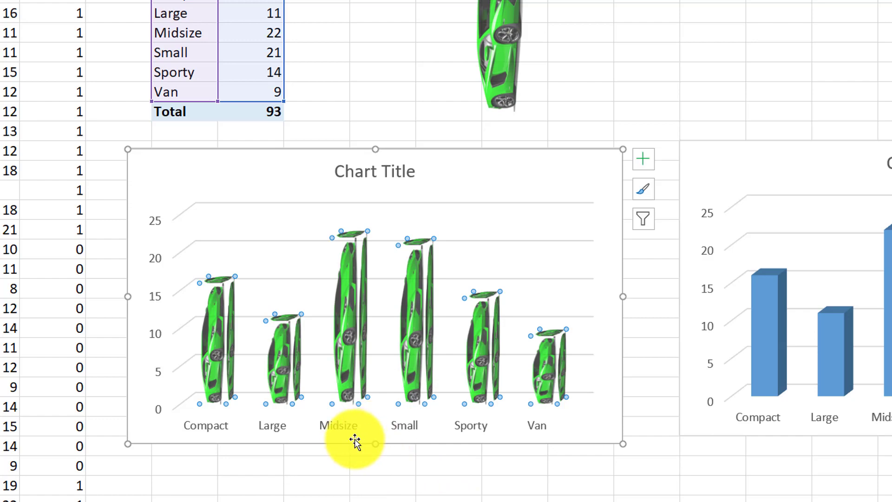
mouse_move(322, 452)
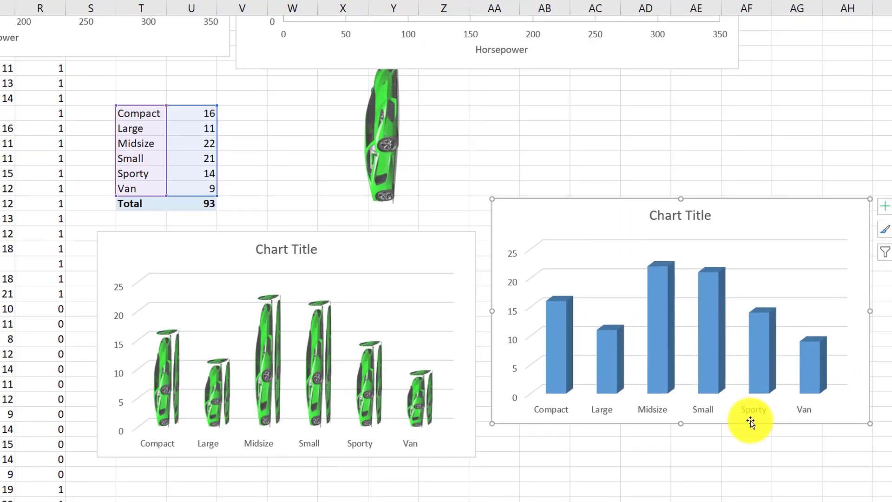
mouse_move(759, 424)
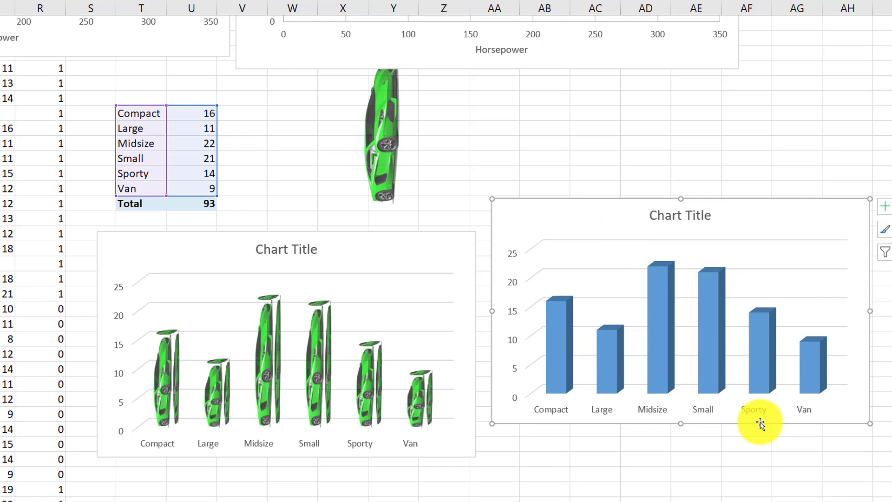
mouse_move(654, 318)
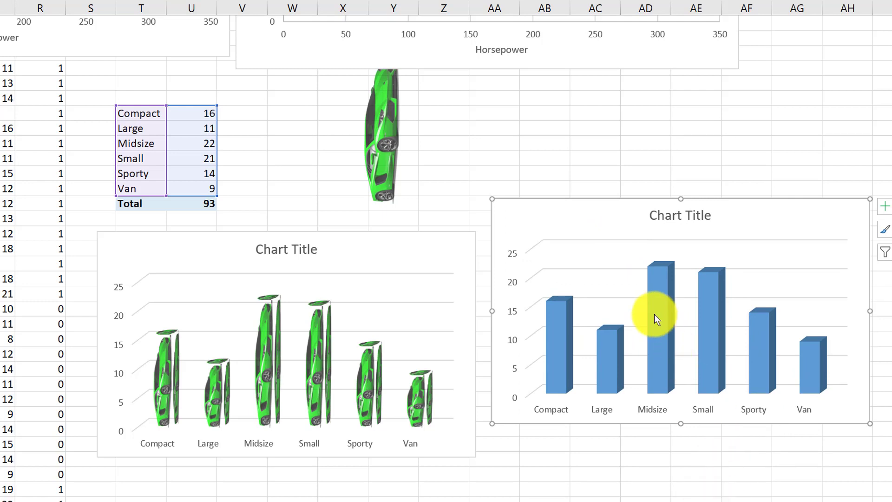
mouse_move(675, 307)
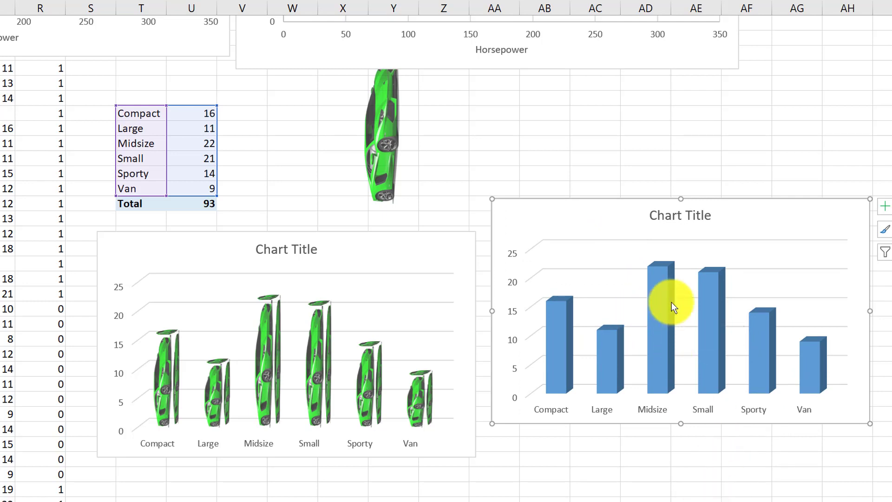
mouse_move(658, 424)
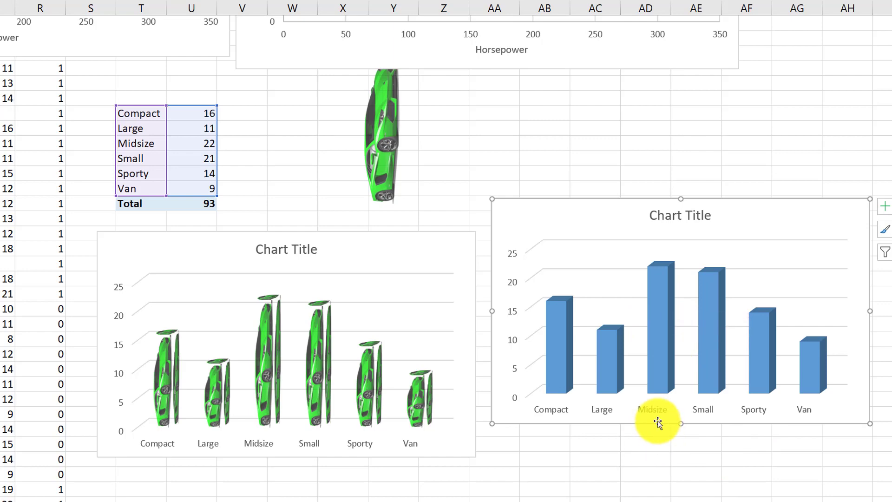
mouse_move(605, 227)
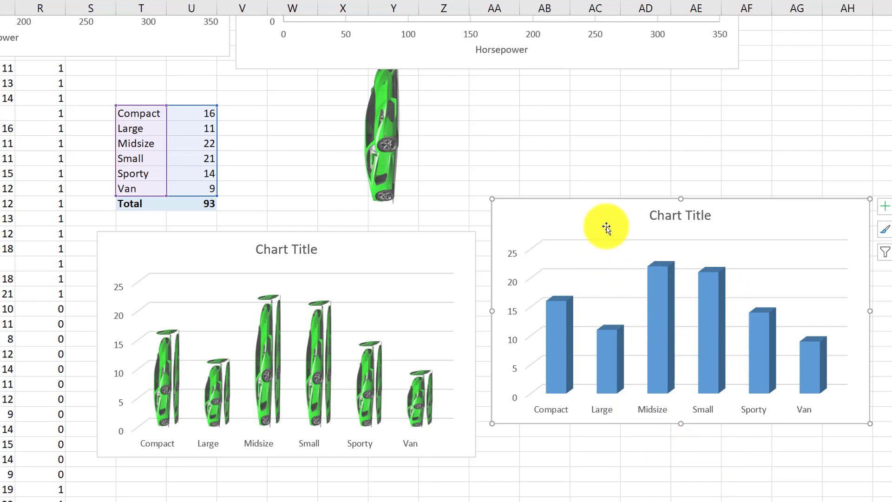
Choose 3-D Rotation from the context menu of the second chart's columns
right_click(659, 295)
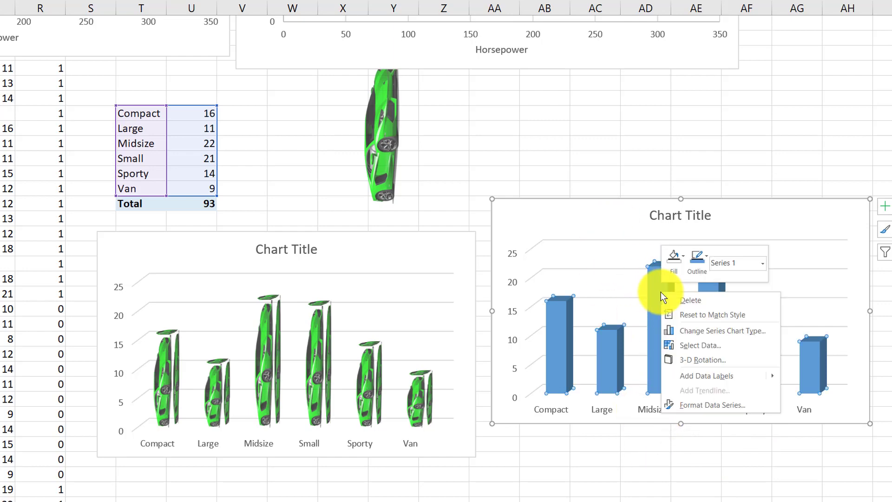
mouse_move(637, 340)
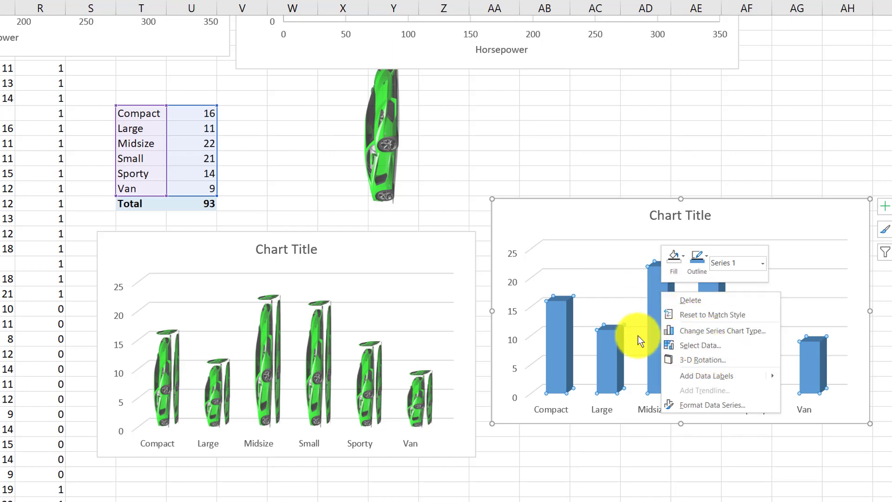
left_click(702, 359)
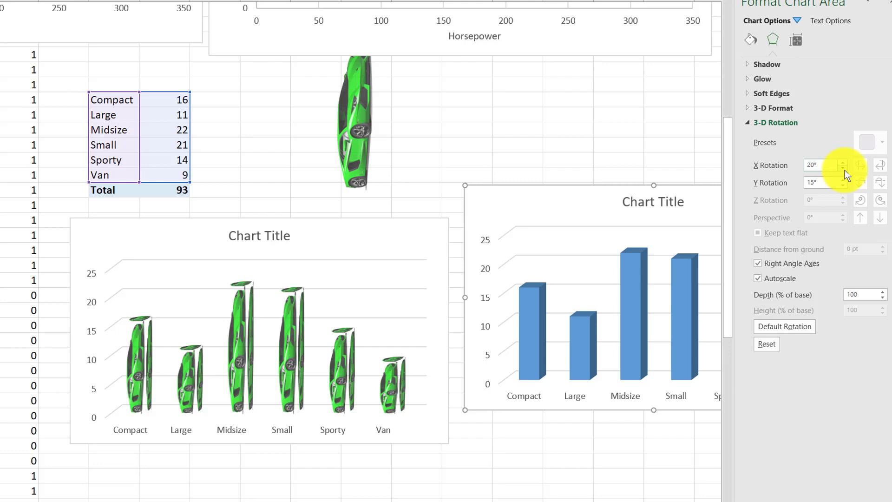
Set the second chart's X and Y rotation to 0° so it lies flat
left_click(844, 168)
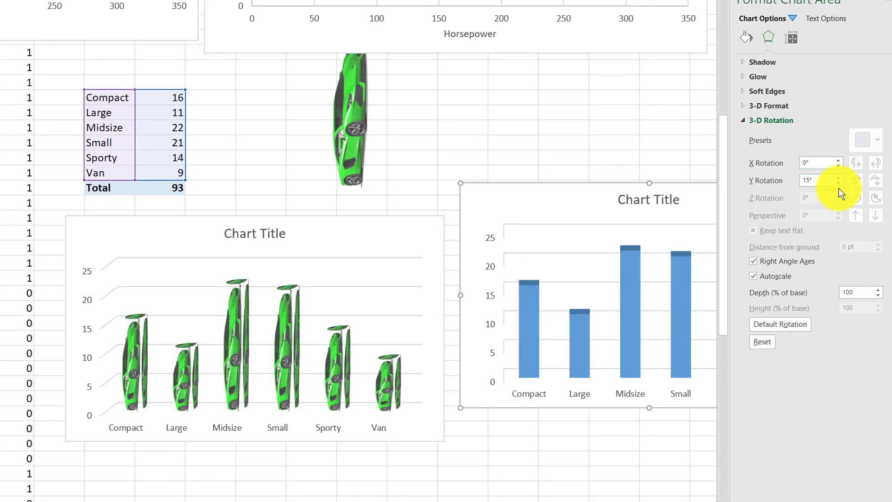
left_click(838, 183)
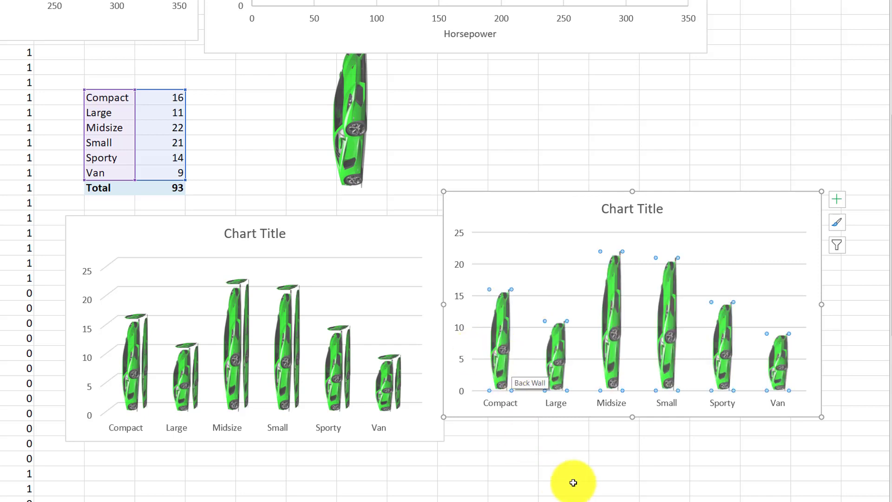
left_click(573, 477)
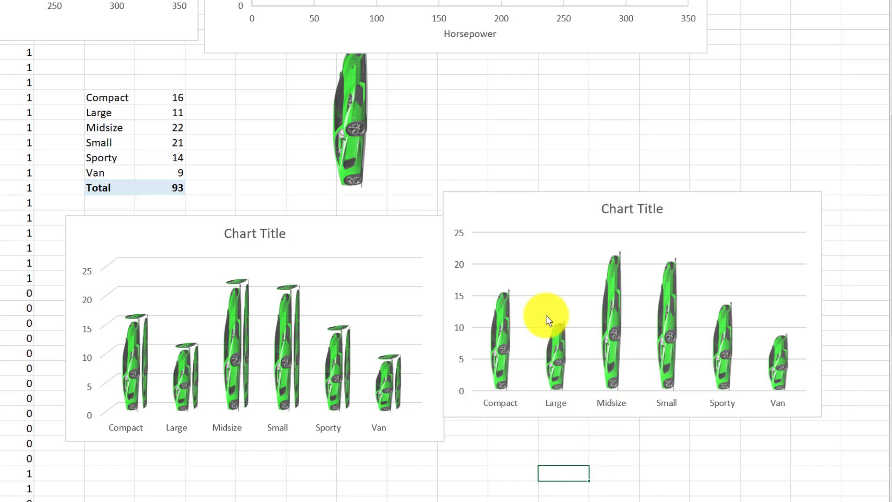
mouse_move(534, 206)
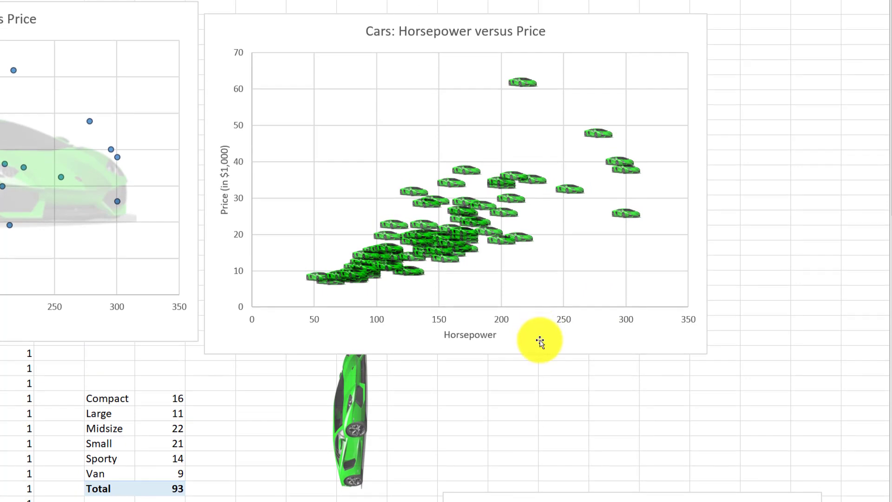
mouse_move(539, 341)
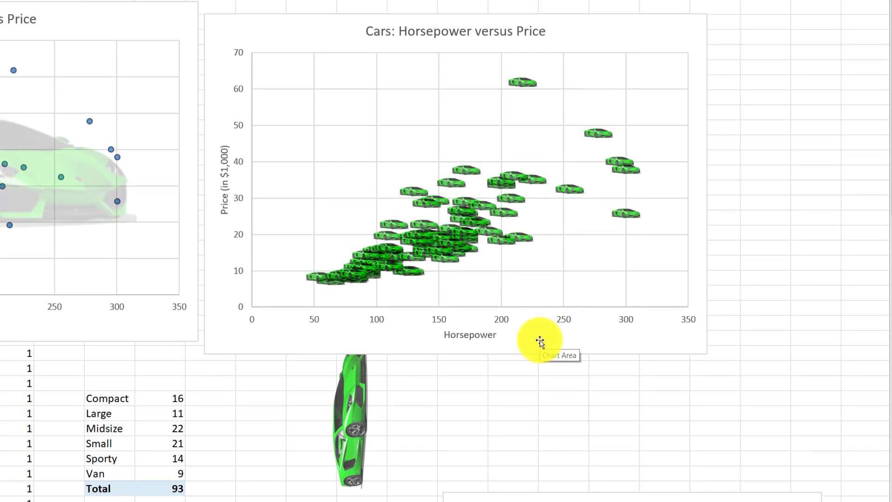